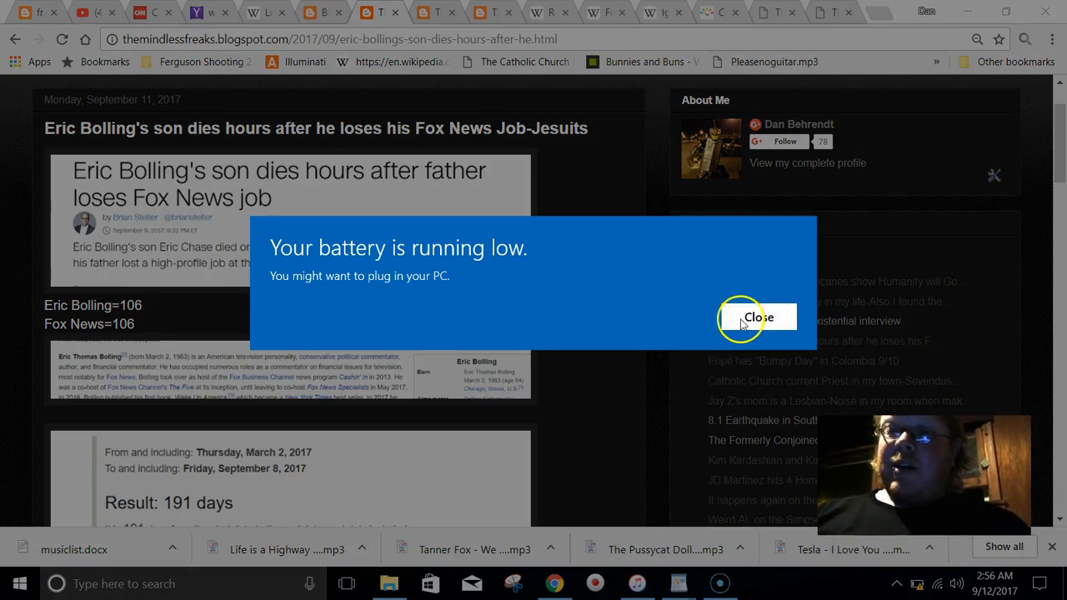
Step: Dismiss the Windows low-battery notice so the Eric Bolling post is fully visible
click(757, 316)
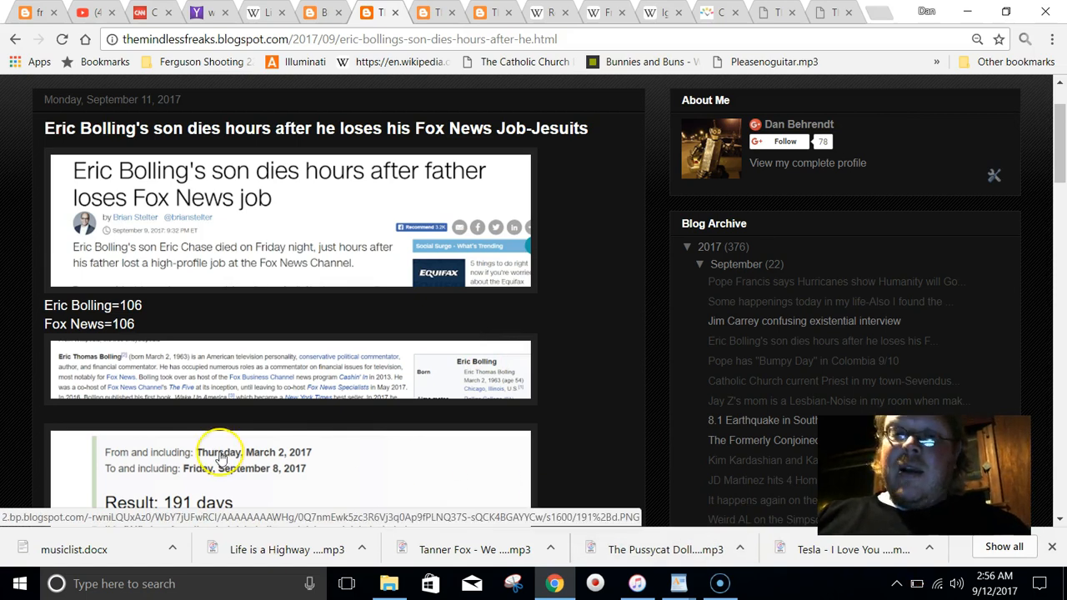
mouse_move(99, 484)
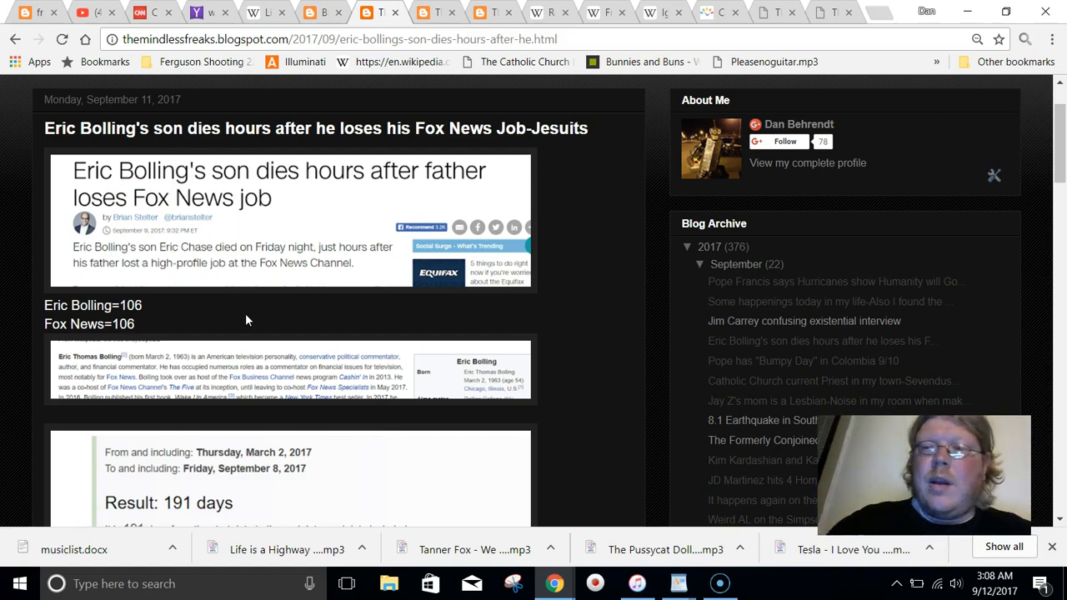
mouse_move(270, 320)
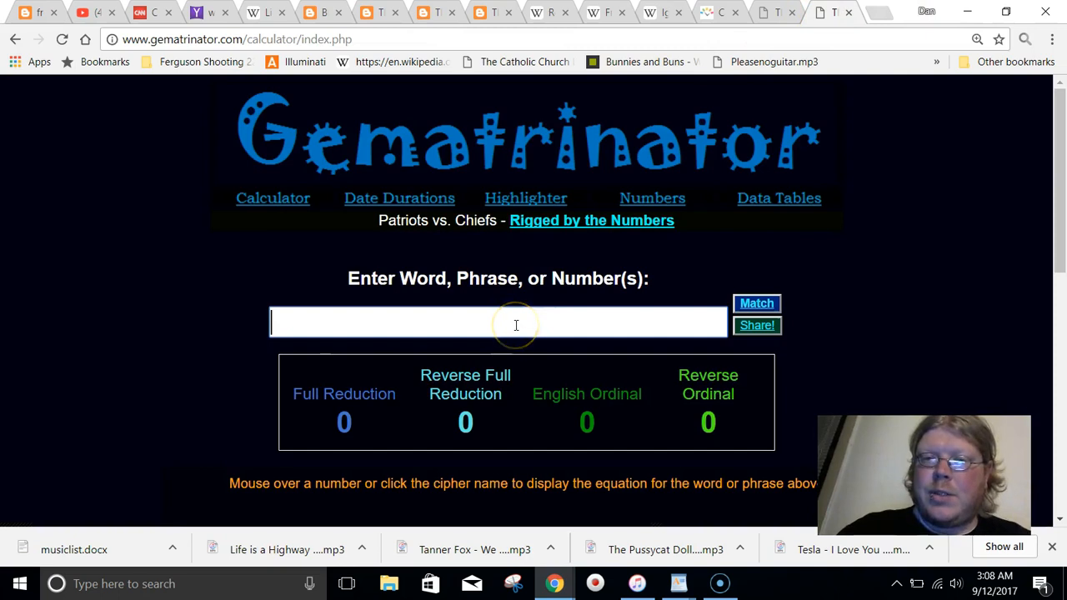
Step: Enter 'eric bolling' and 'fox news' and highlight their matching 106 English Ordinal value
text(eric bolling)
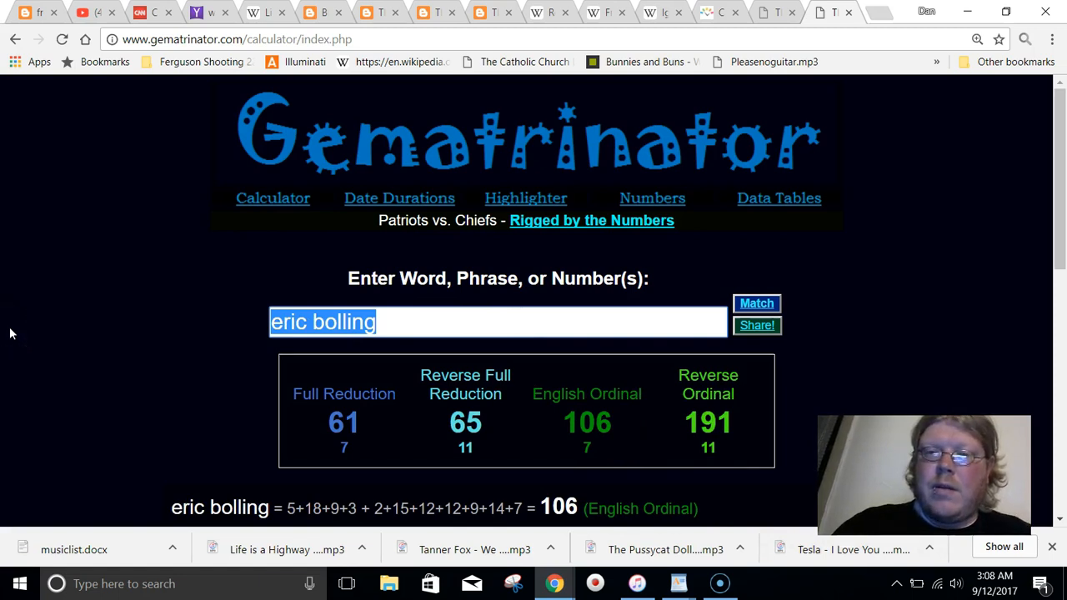
text(fox news)
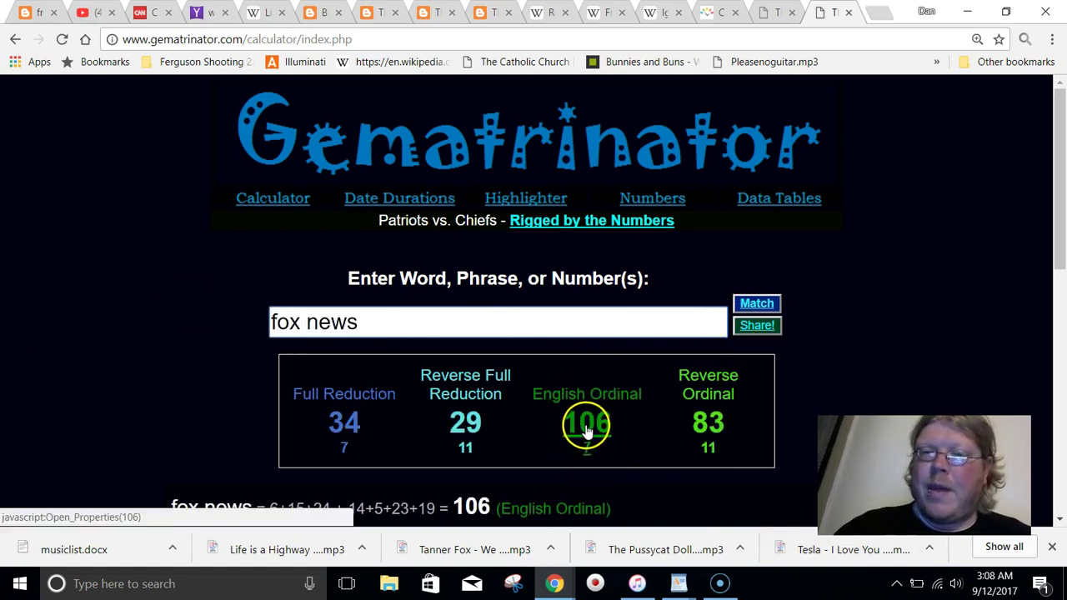
triple_click(313, 322)
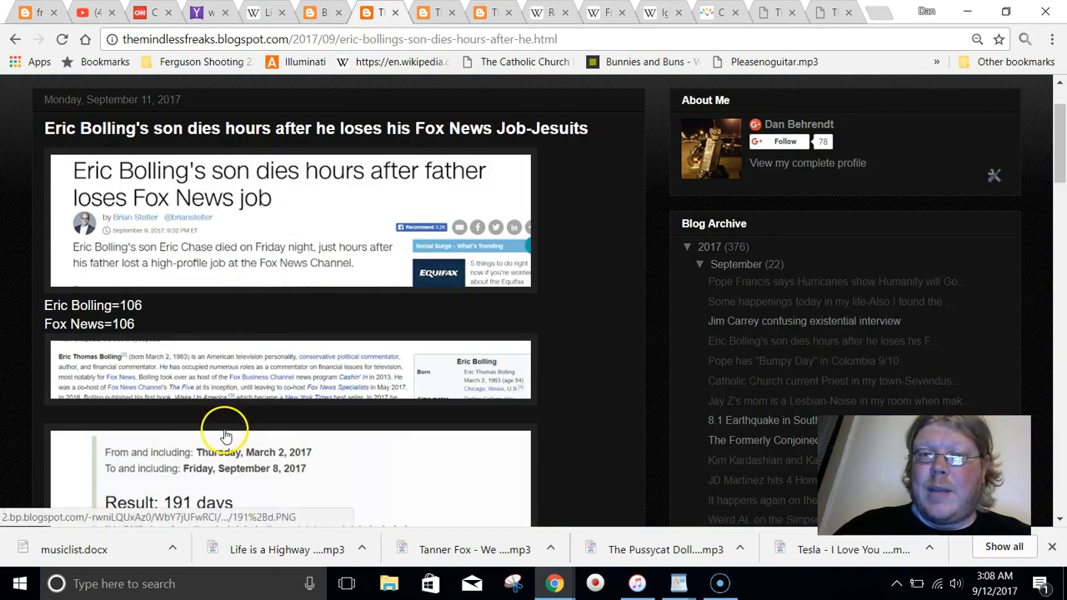
Step: Show the post's 191-day result, then return to the Gematrinator calculator
scroll(down, 3)
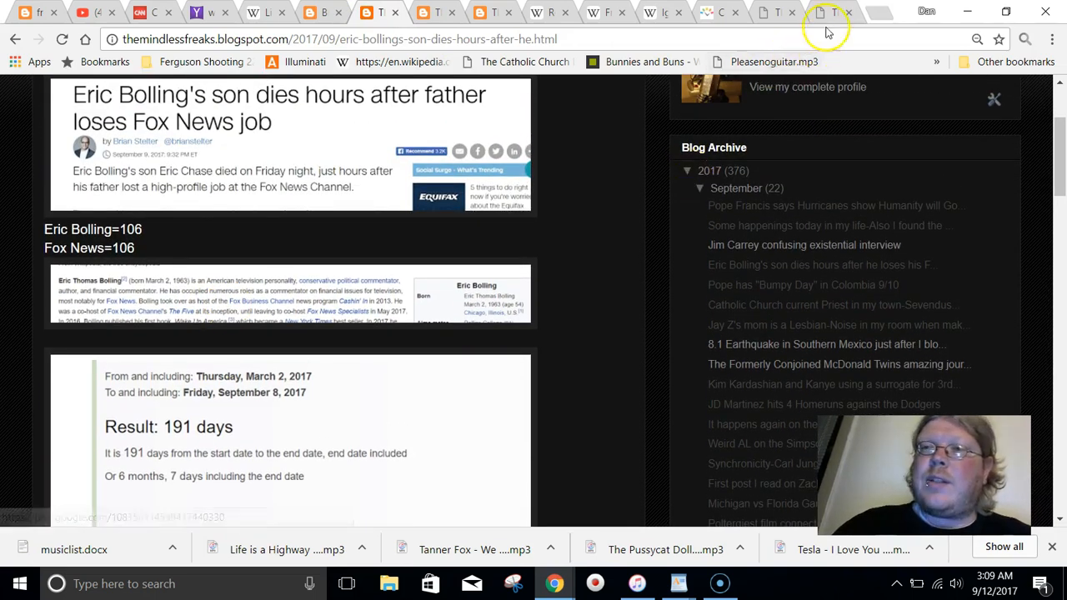
click(821, 10)
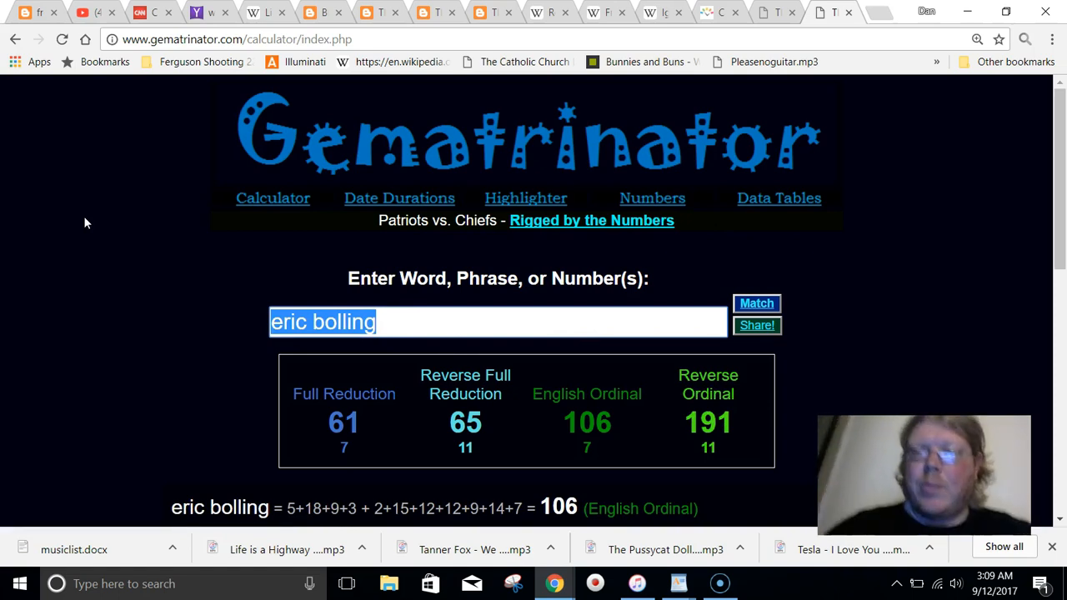
key(Delete)
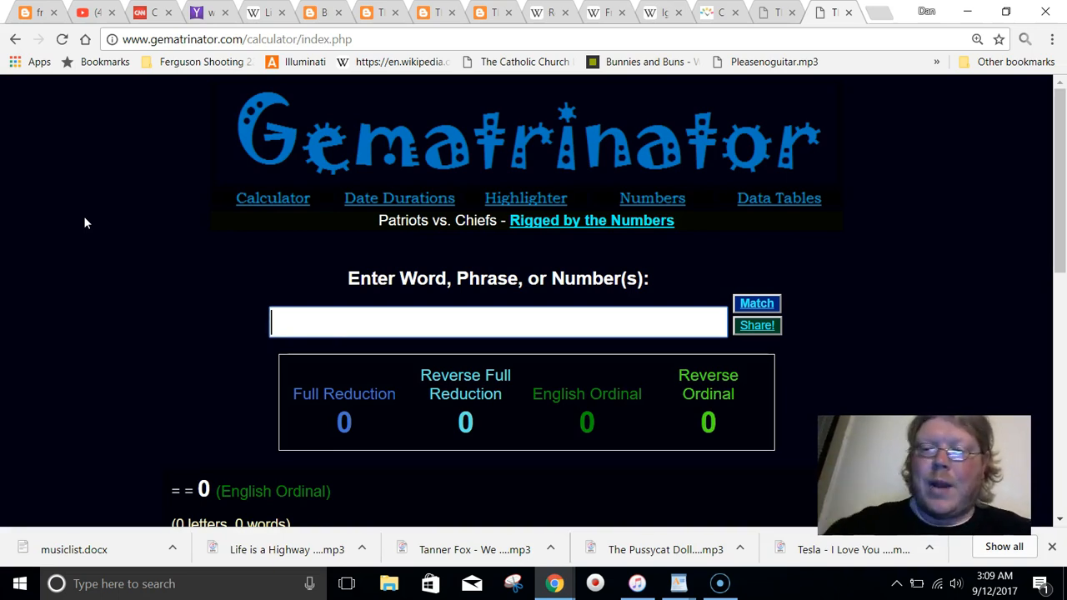
text(god)
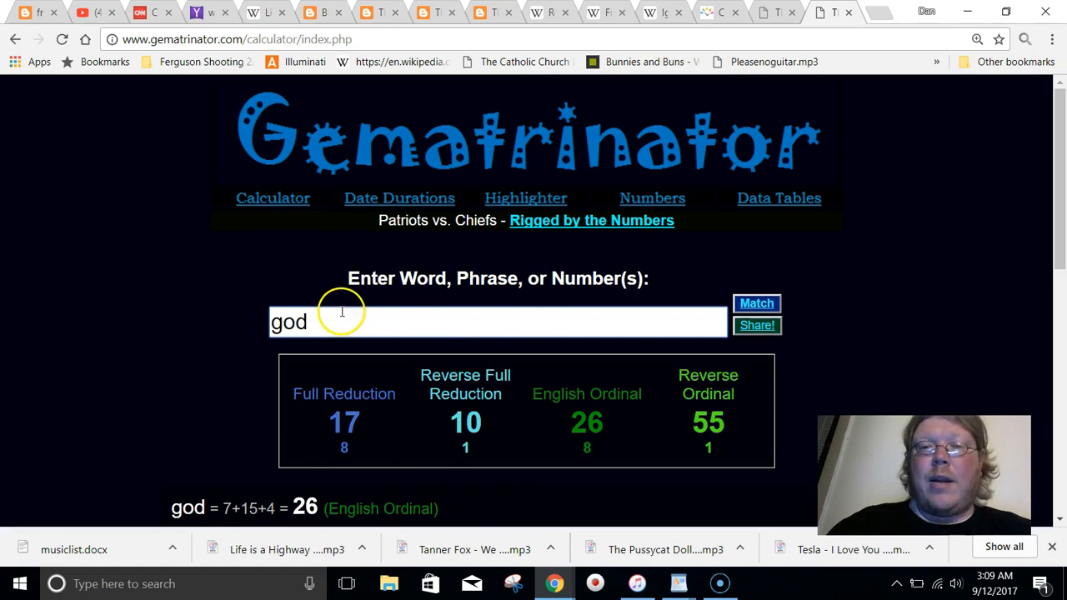
mouse_move(349, 345)
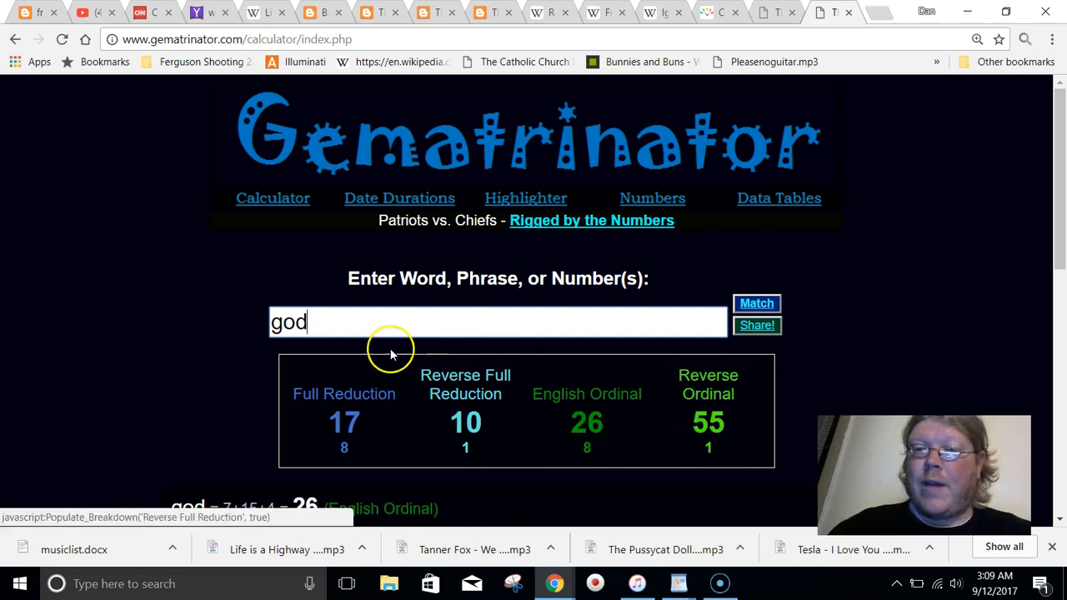
text(heaven)
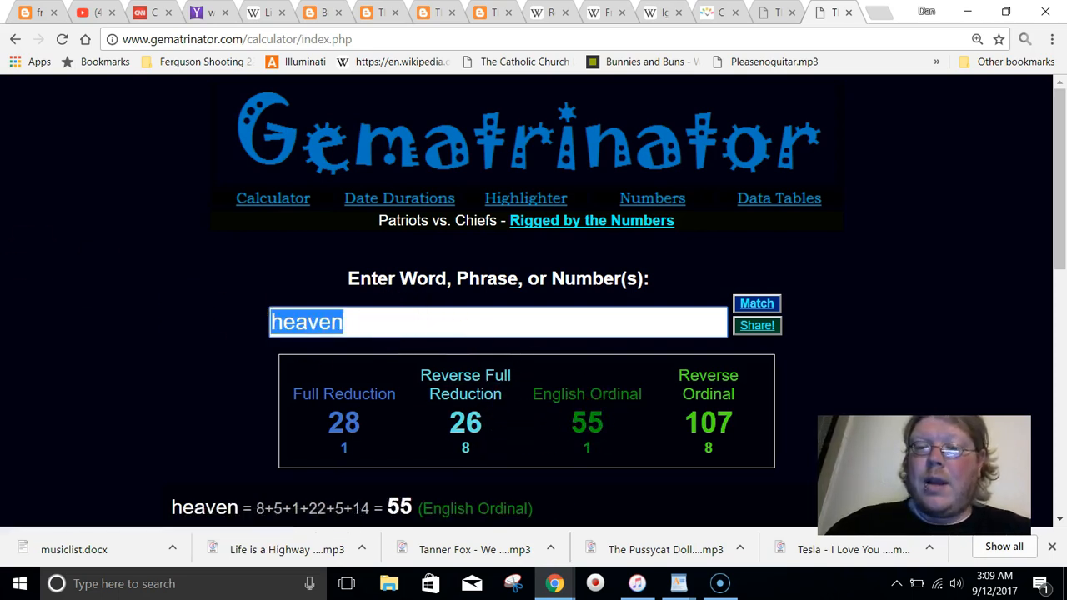
text(god)
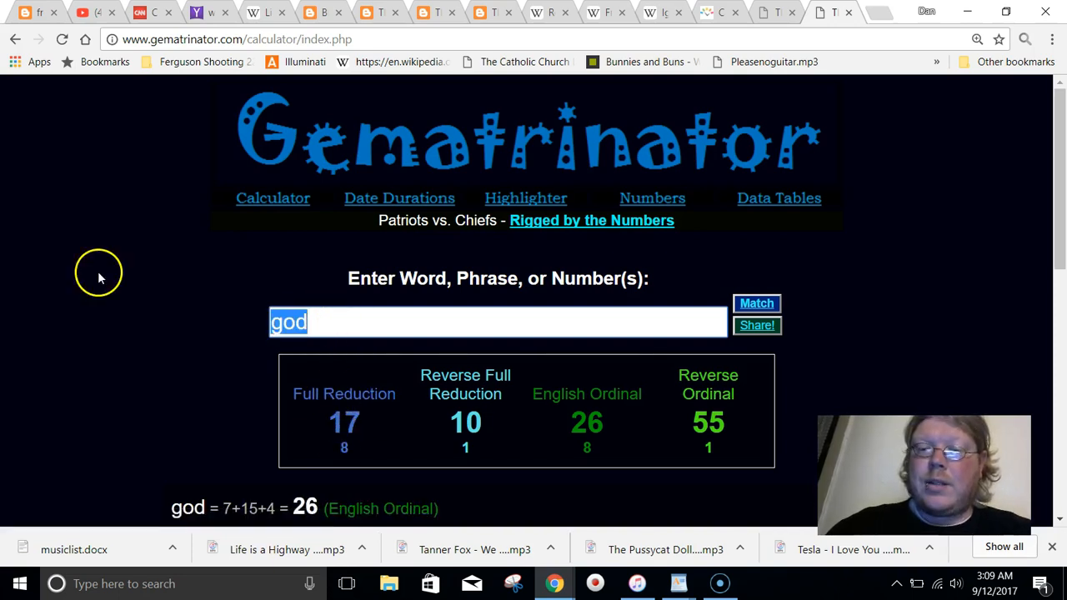
text(hell)
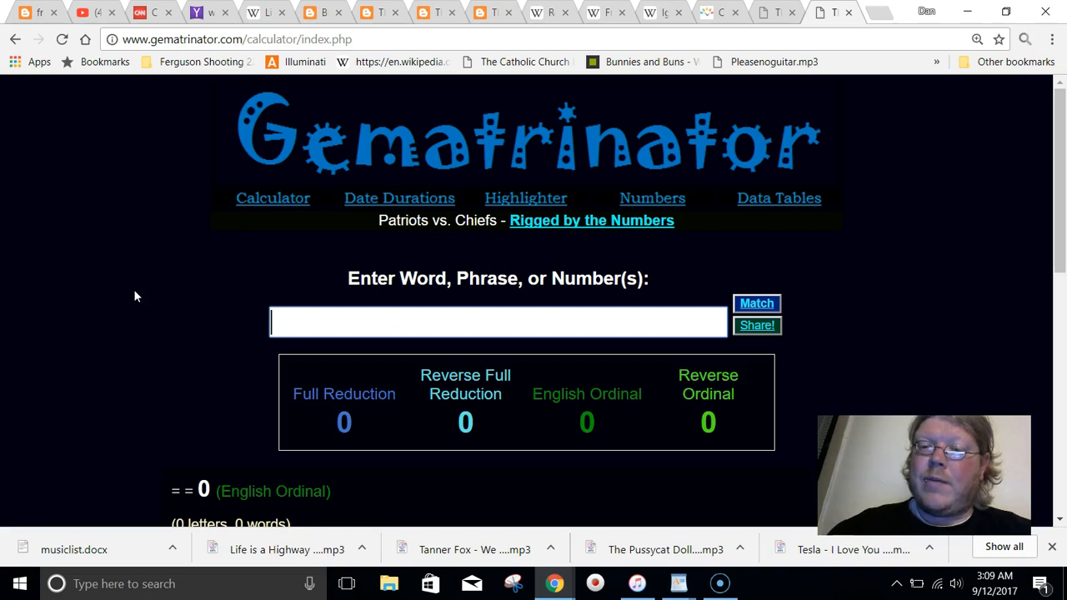
text(eric bolling)
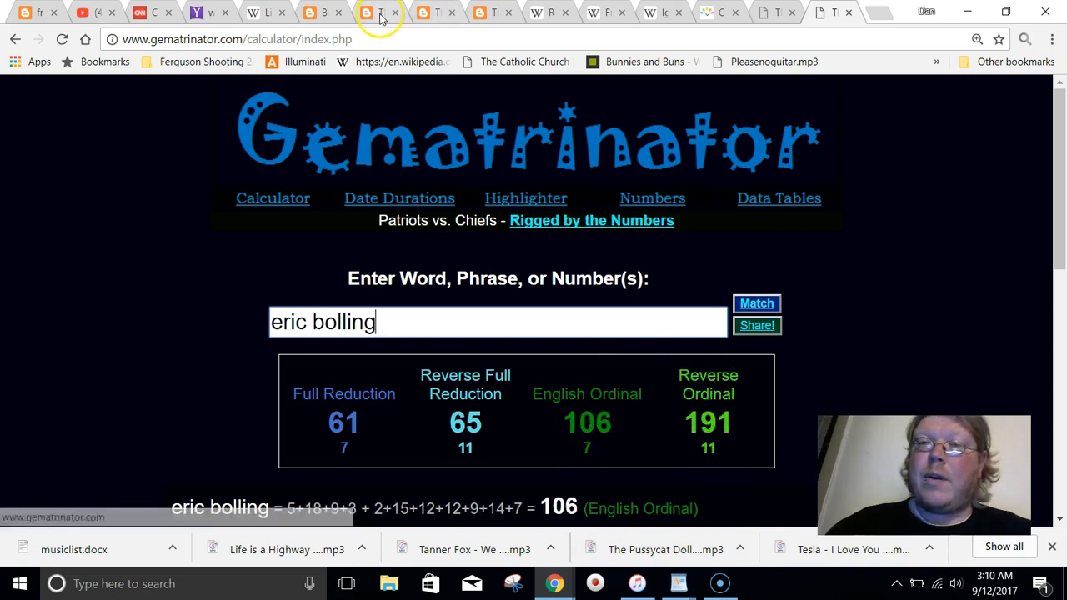
Step: Switch back to the Eric Bolling post to see its 191-day and Society of Jesus notes
click(375, 14)
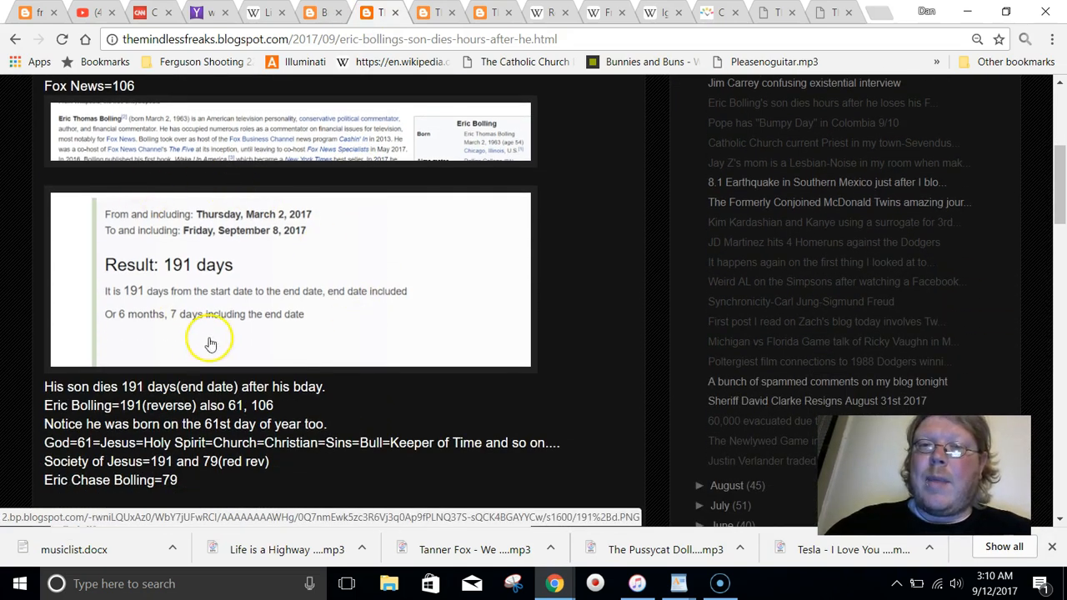
mouse_move(173, 343)
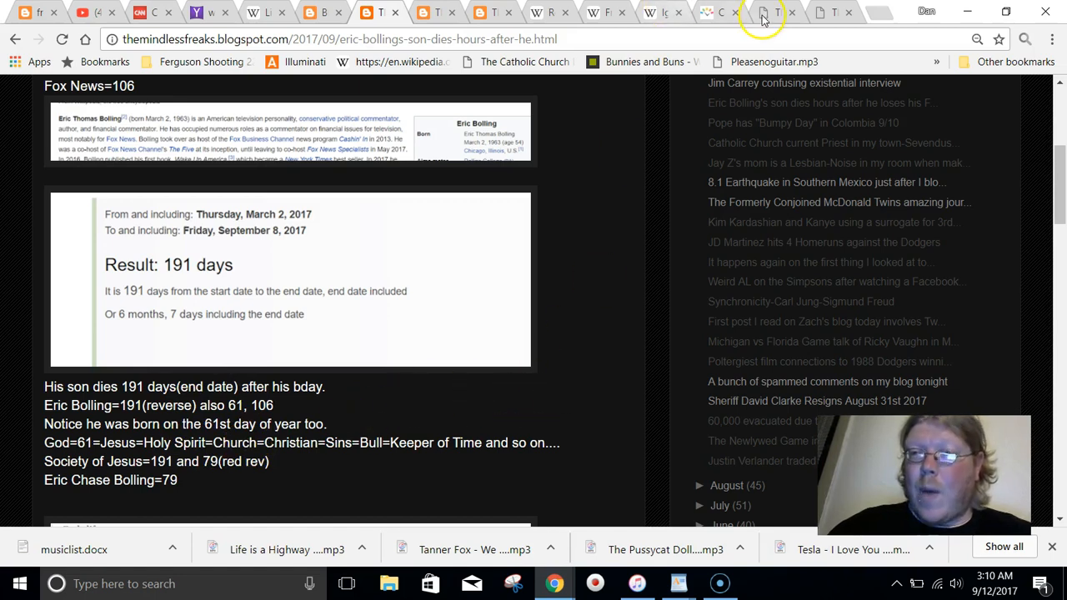
Step: Replace the phrase with 'society of jesus', totaling 191 English Ordinal and 79 Reverse Full Reduction
click(763, 13)
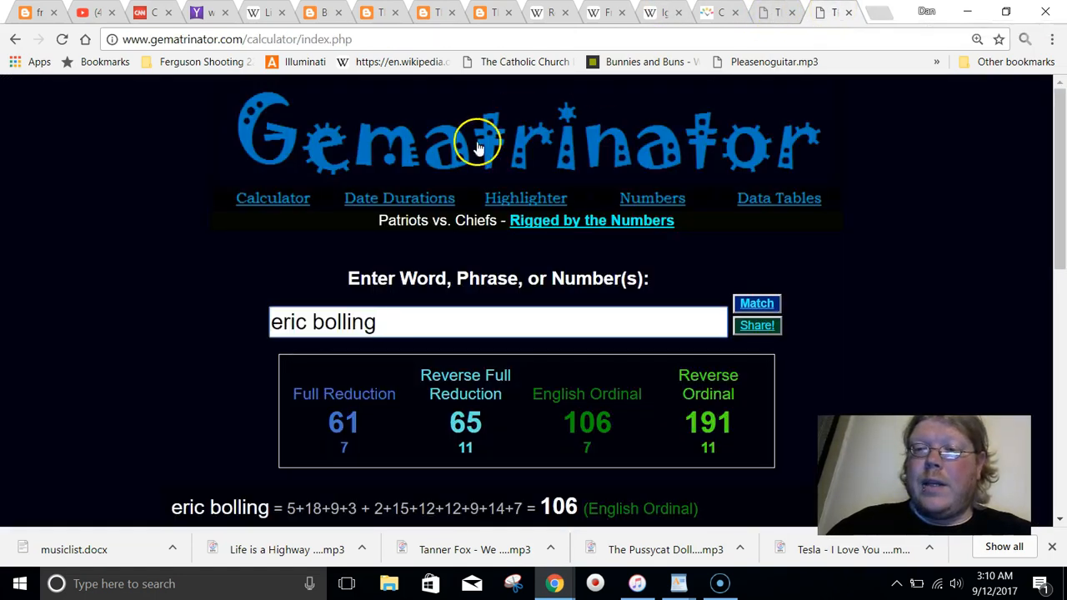
triple_click(323, 321)
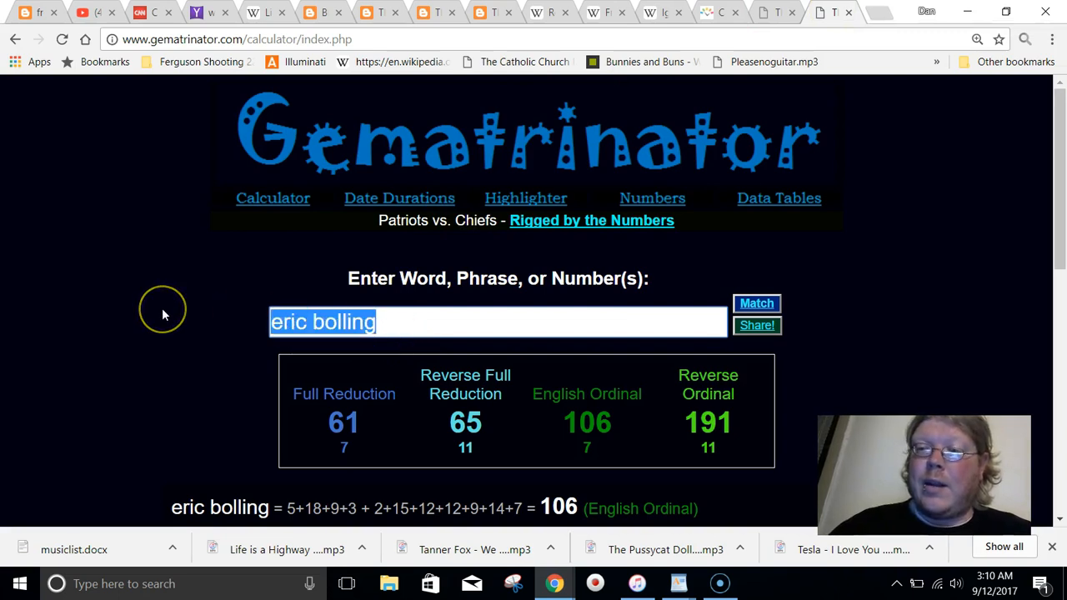
text(society o)
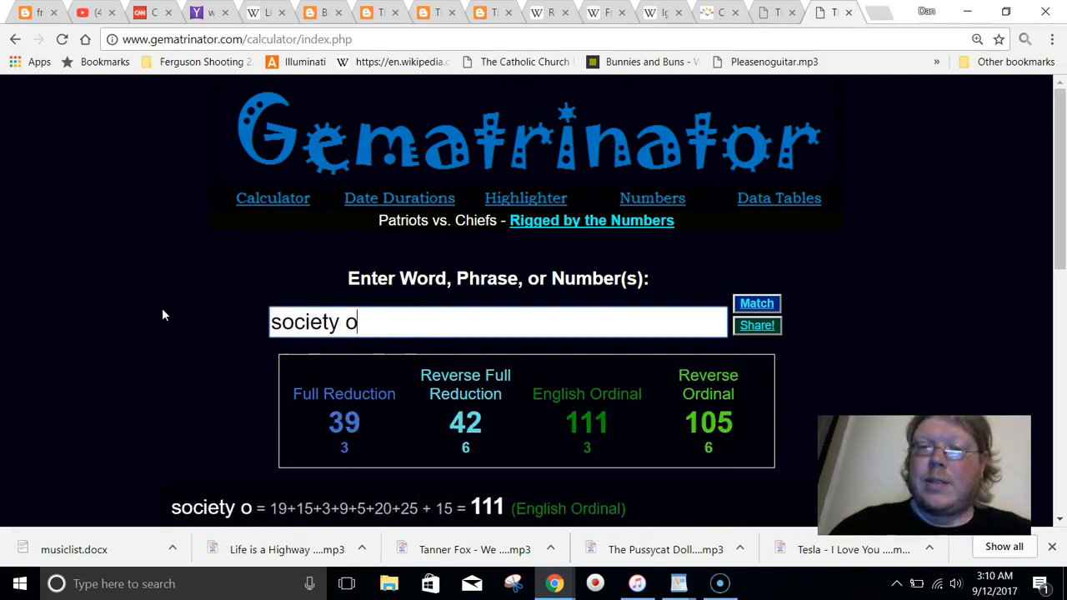
text(f jesus)
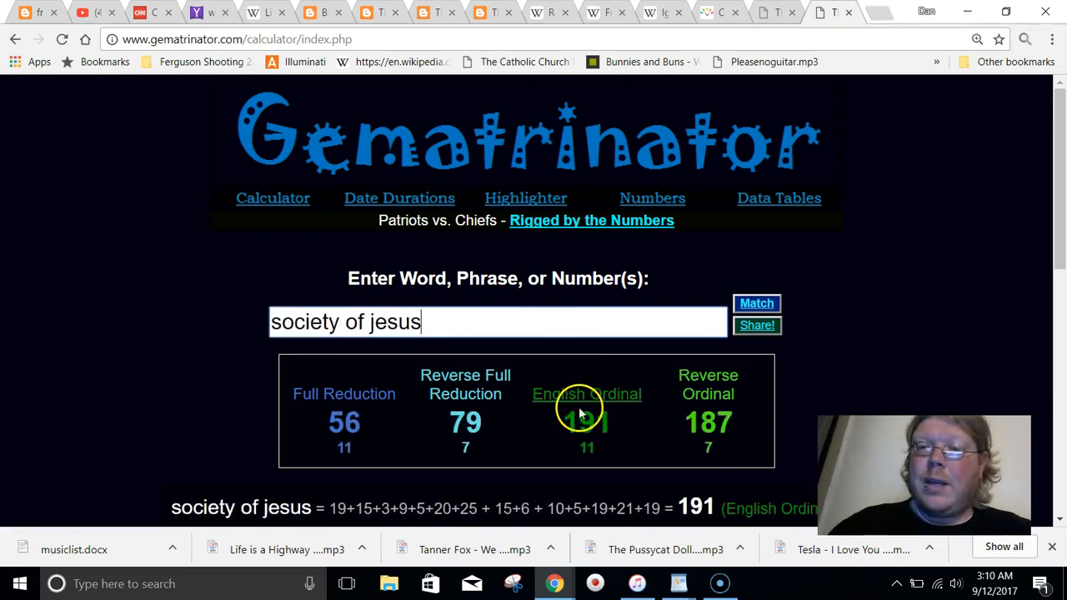
mouse_move(527, 341)
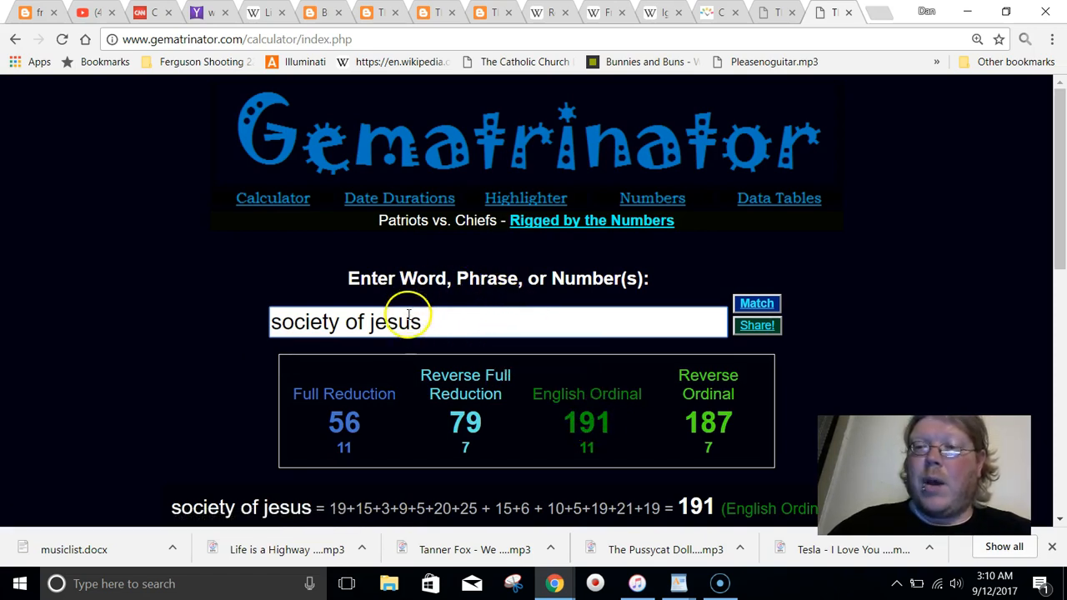
mouse_move(445, 330)
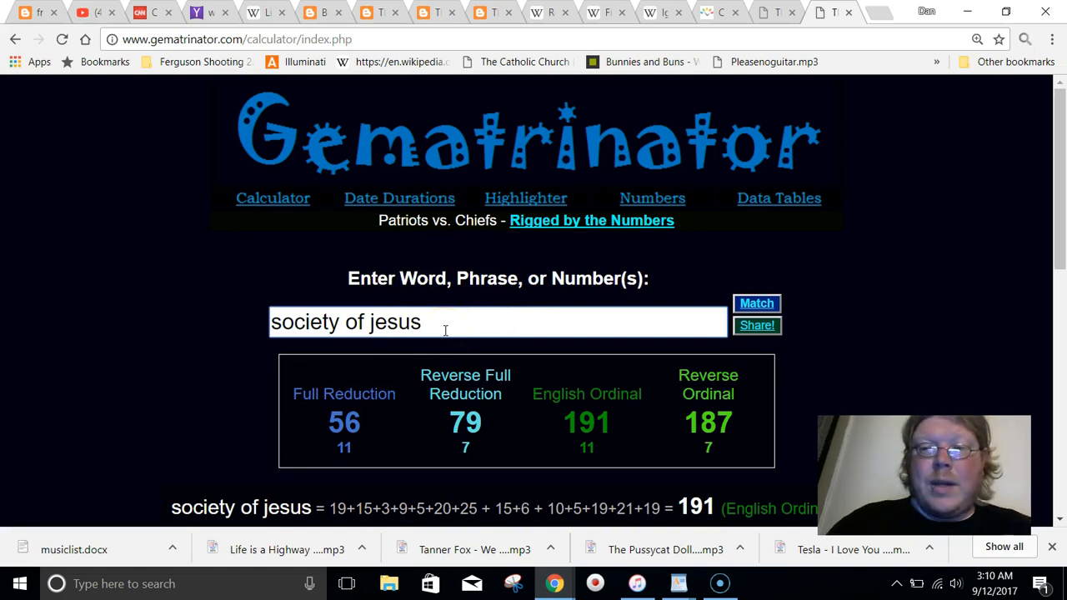
mouse_move(587, 430)
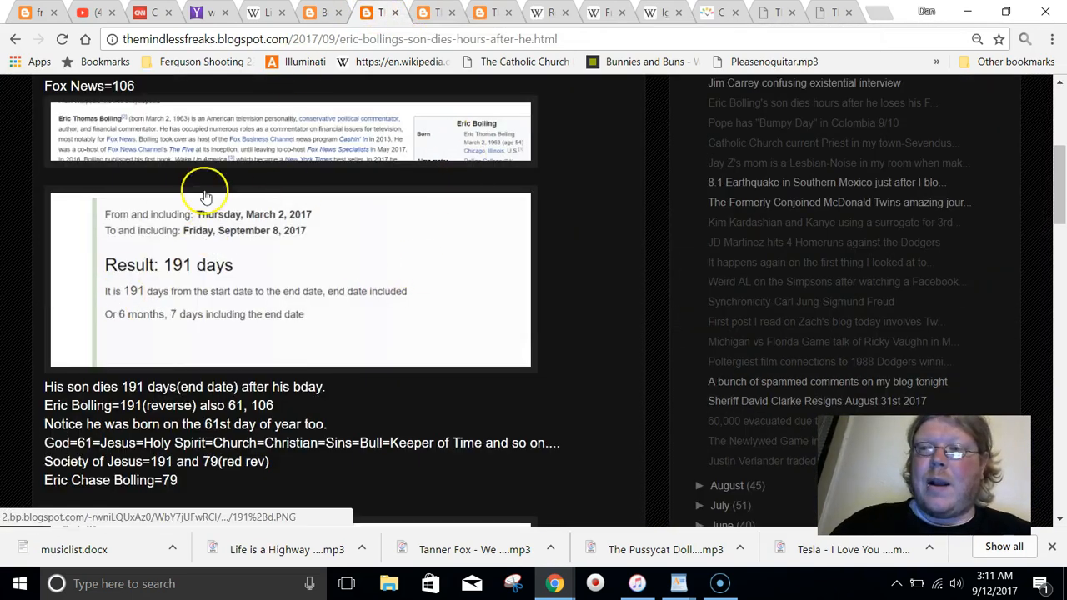
mouse_move(193, 304)
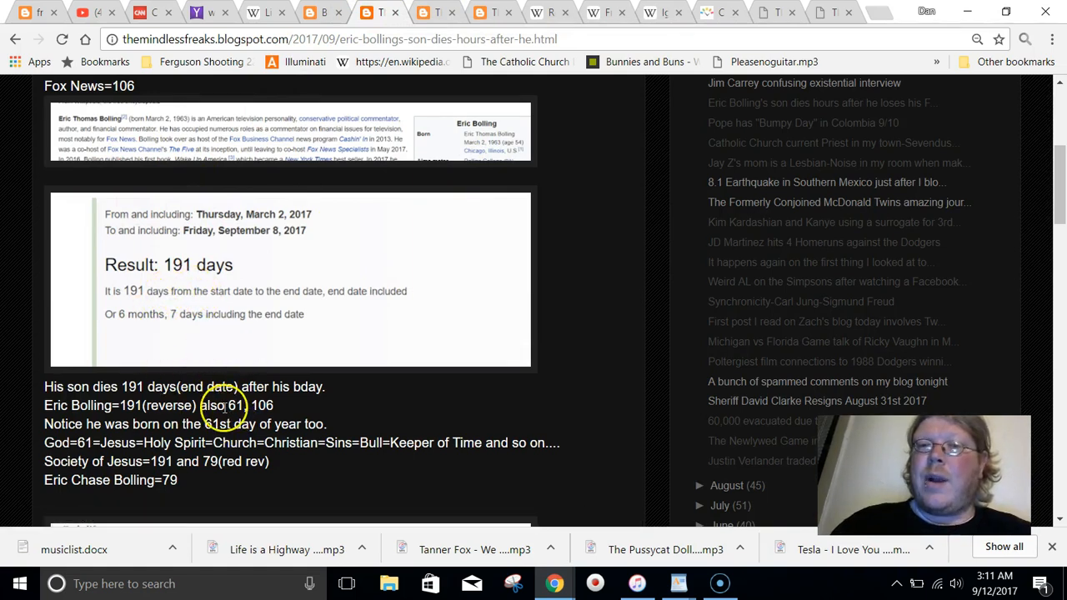
Step: Mark the 61 in the post's Eric Bolling line, then return to Gematrinator
double_click(237, 405)
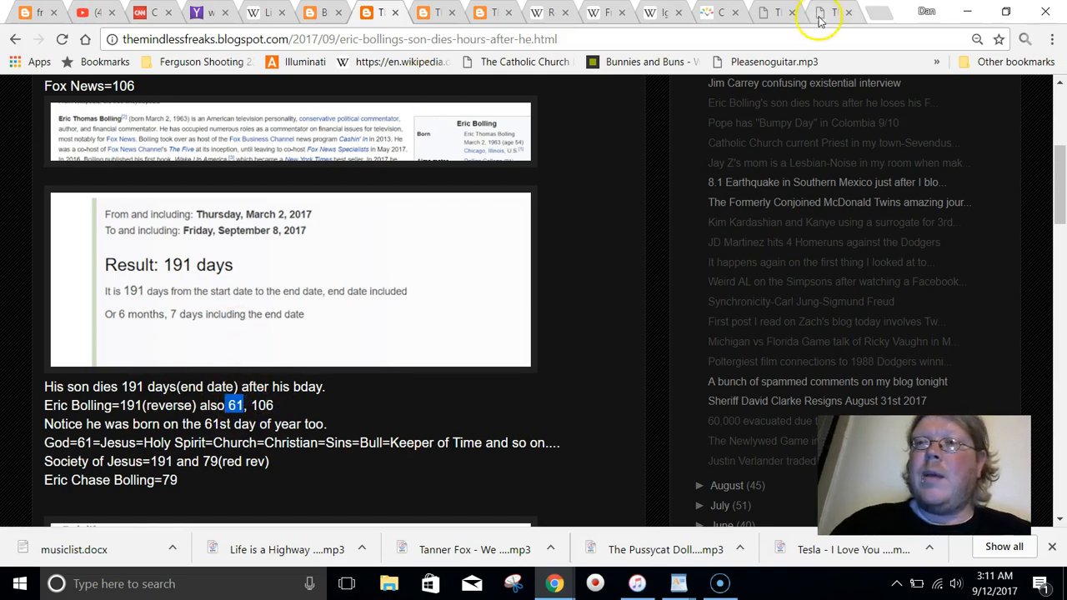
click(827, 13)
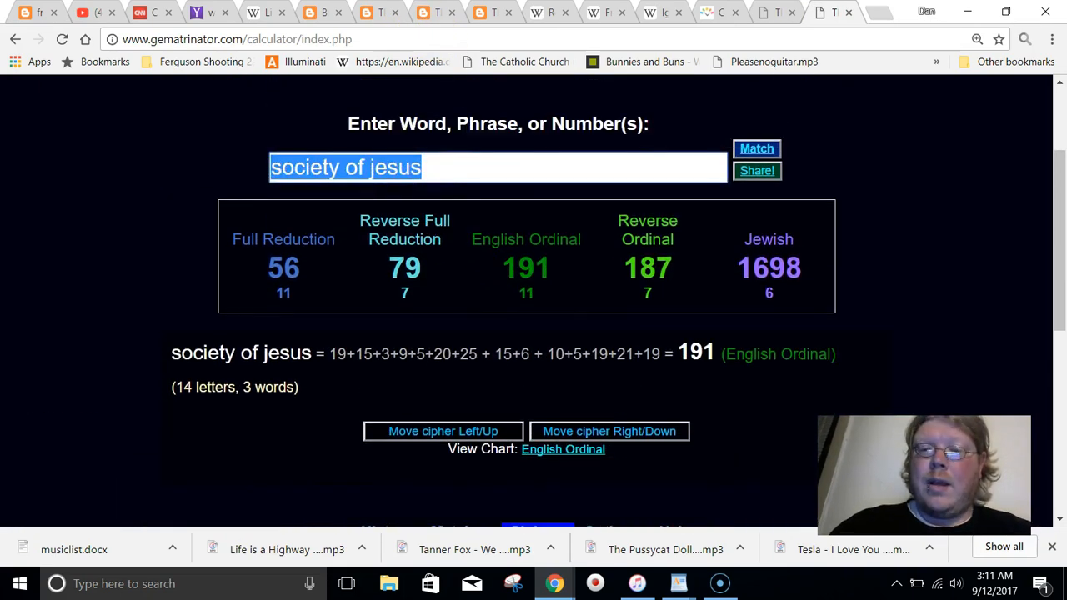
Step: Check cipher values of god, jesus, cross, christian and holy spirit
text(god)
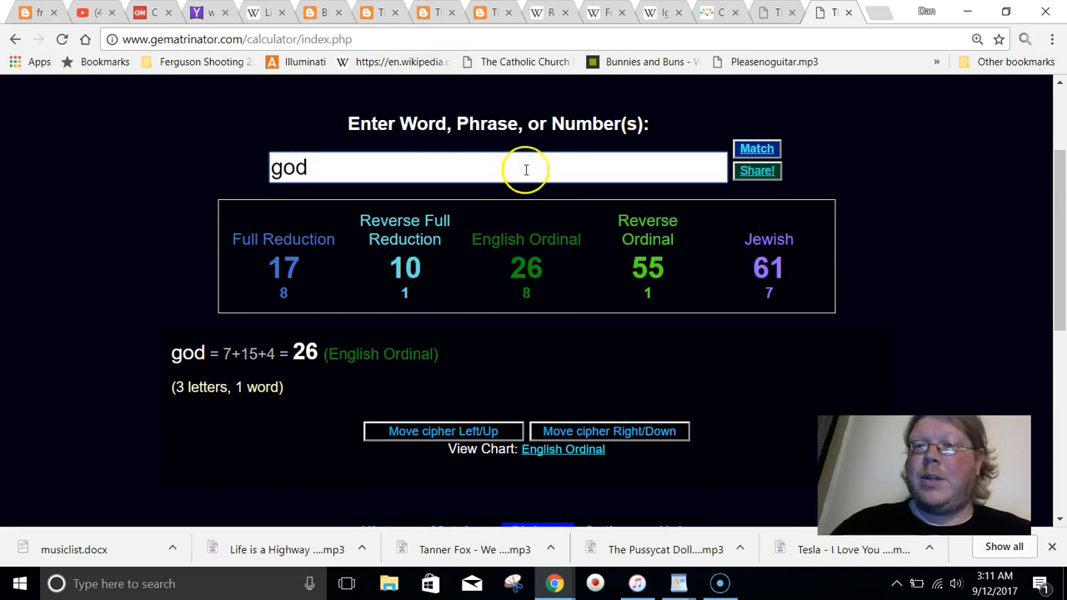
double_click(286, 167)
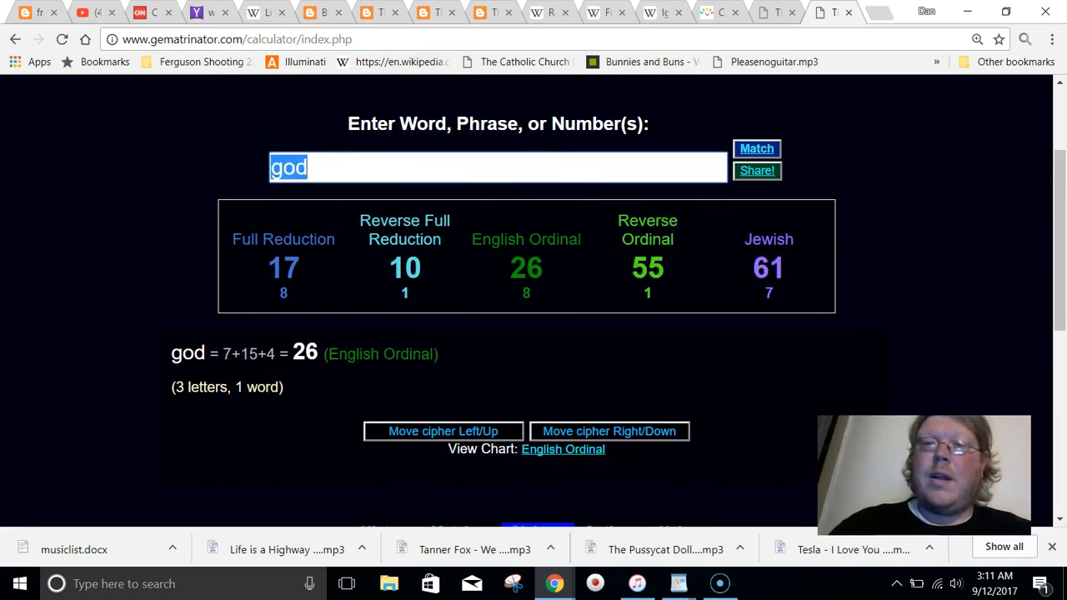
text(jesus)
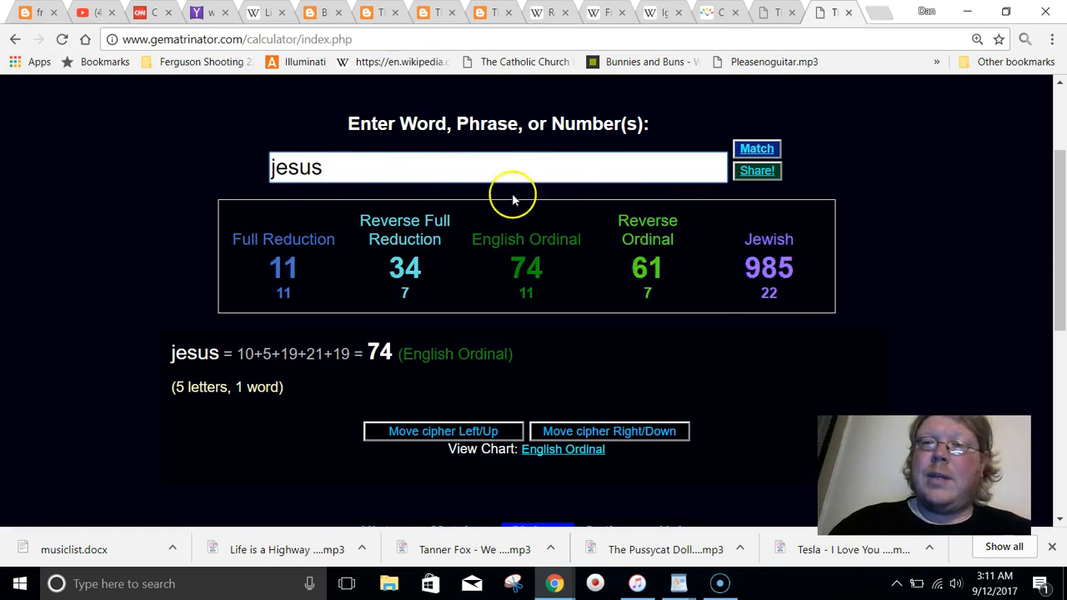
text(cross)
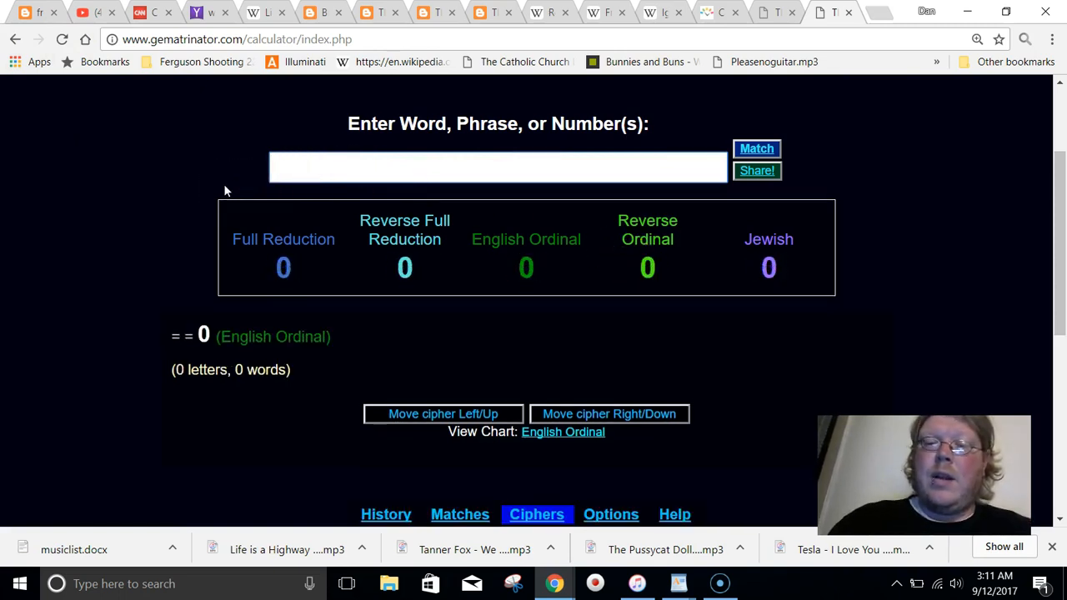
text(christian)
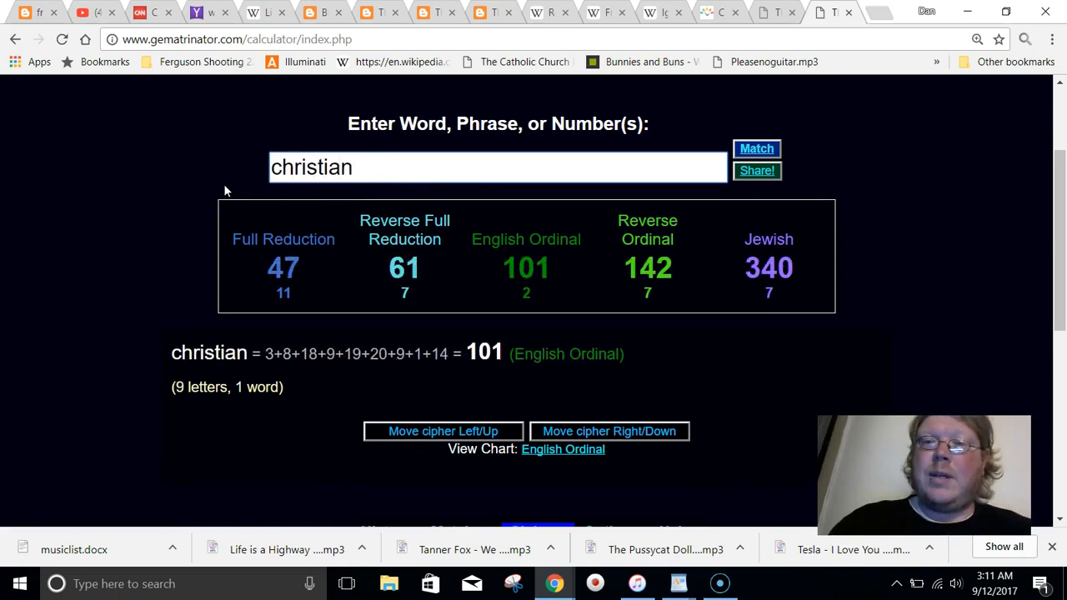
text(ho)
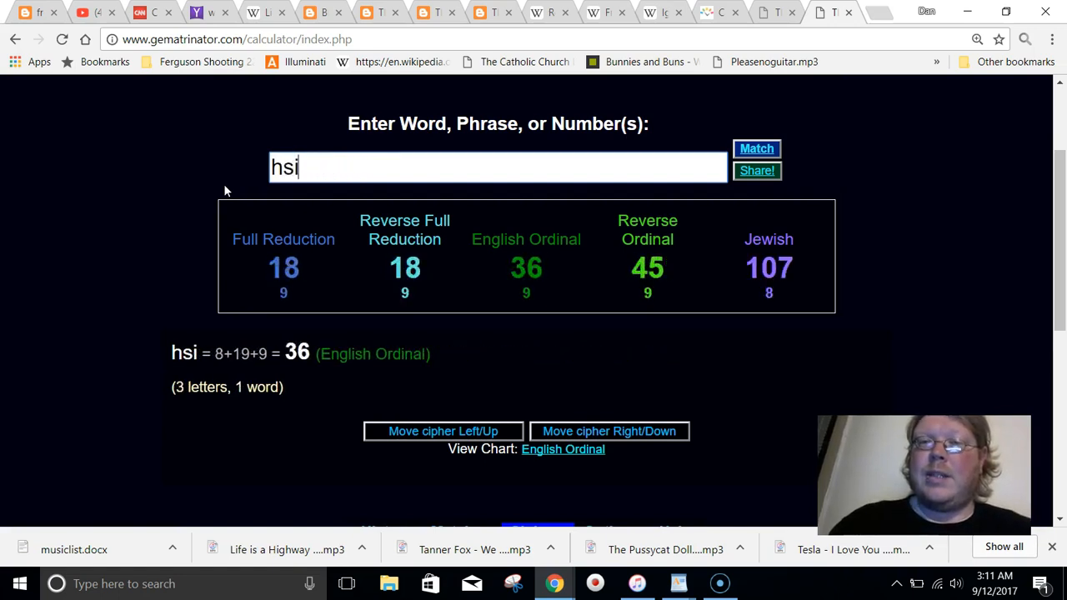
Step: Check sins (61 Ordinal), bull and keeper of time (61 Reverse Full Reduction), then return to the post
text(sins)
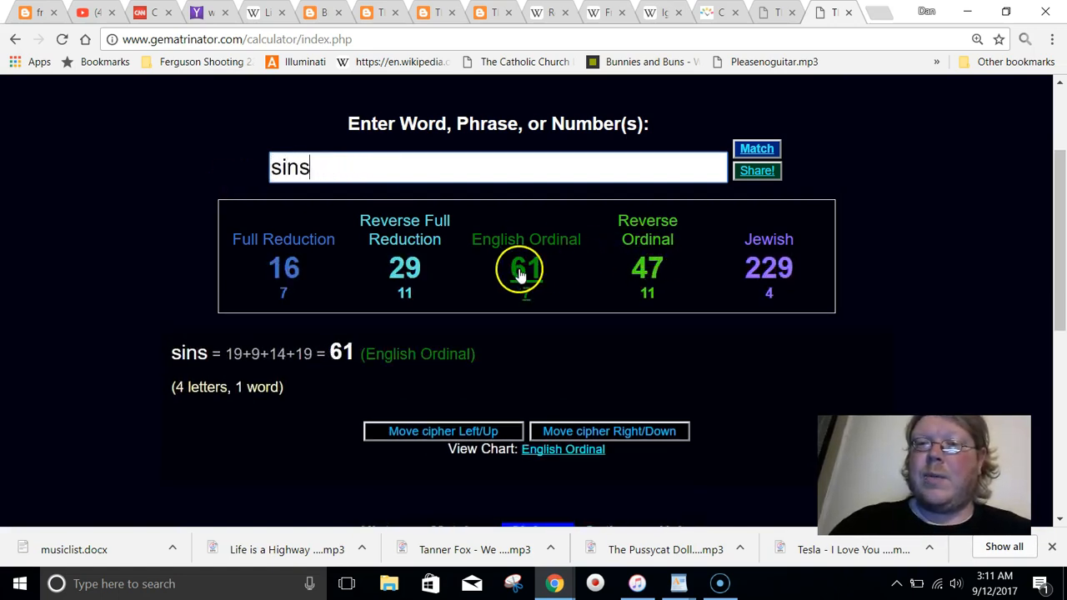
mouse_move(533, 276)
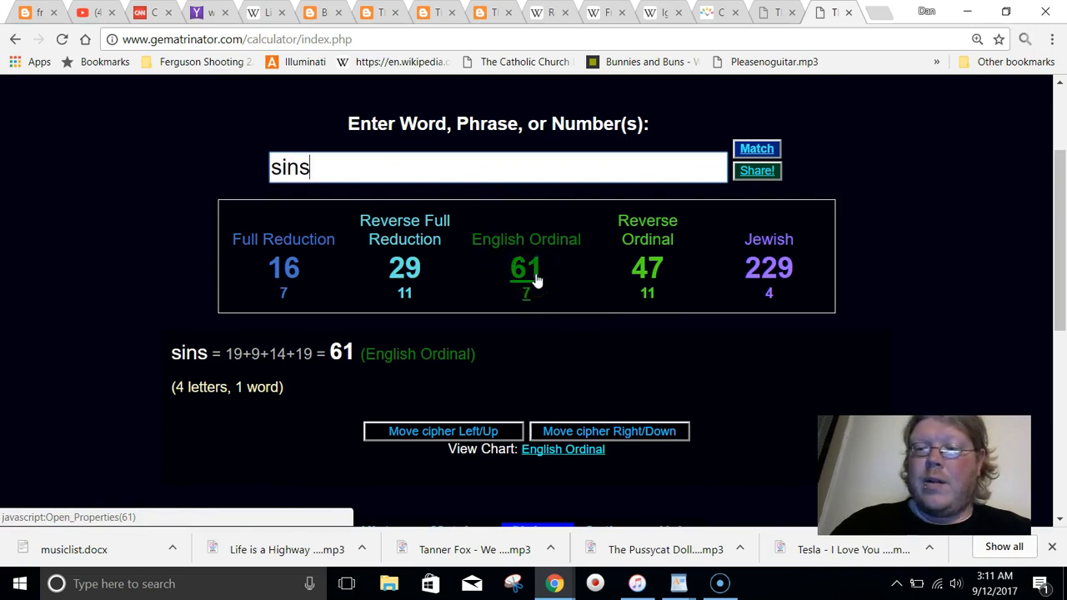
text(time)
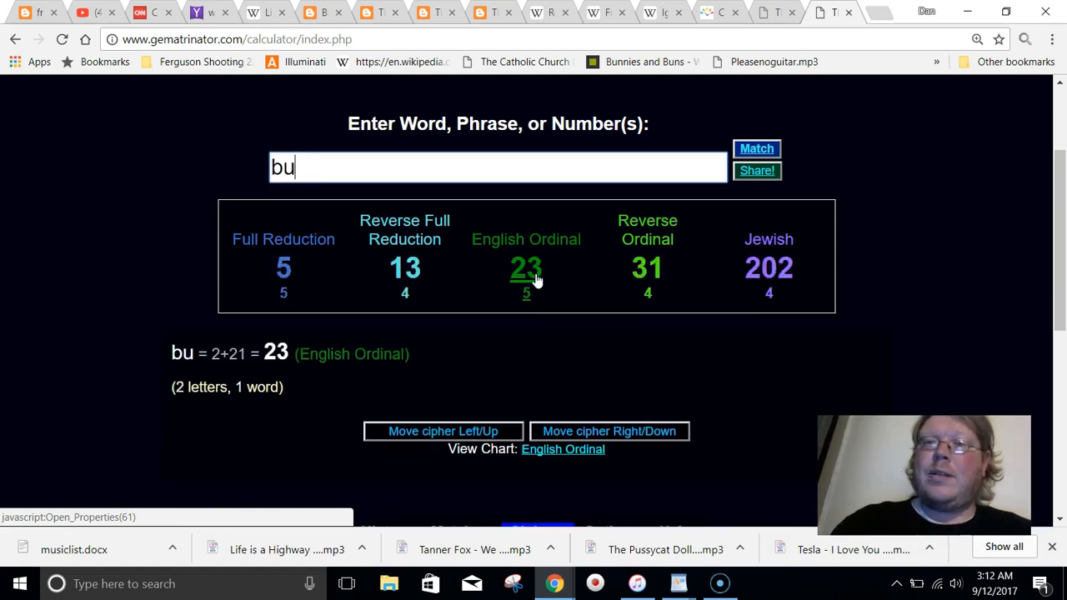
text(ll)
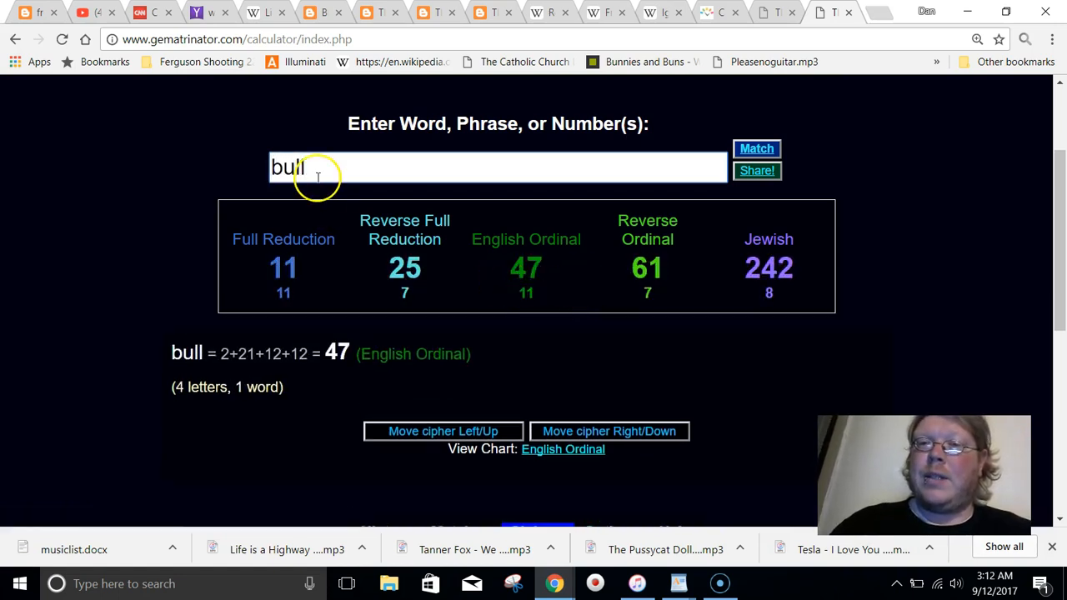
text(keeper of)
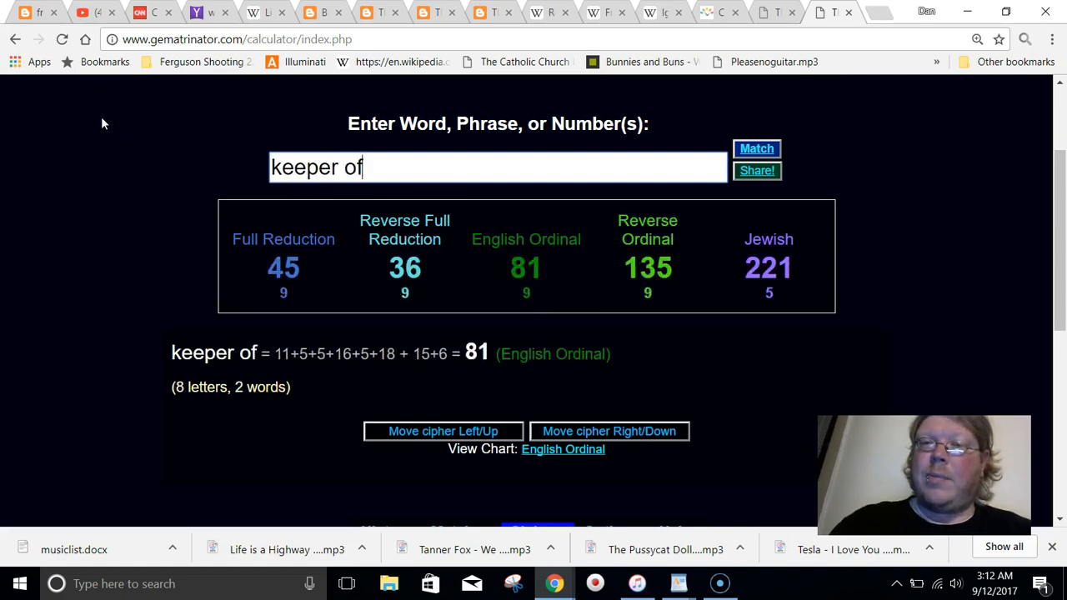
text(time)
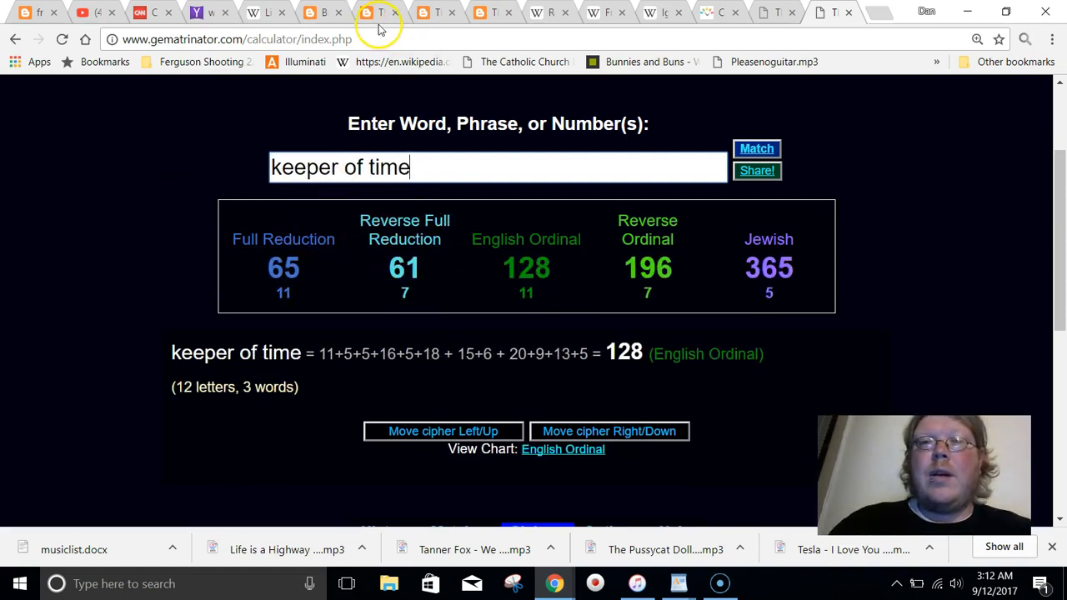
click(370, 12)
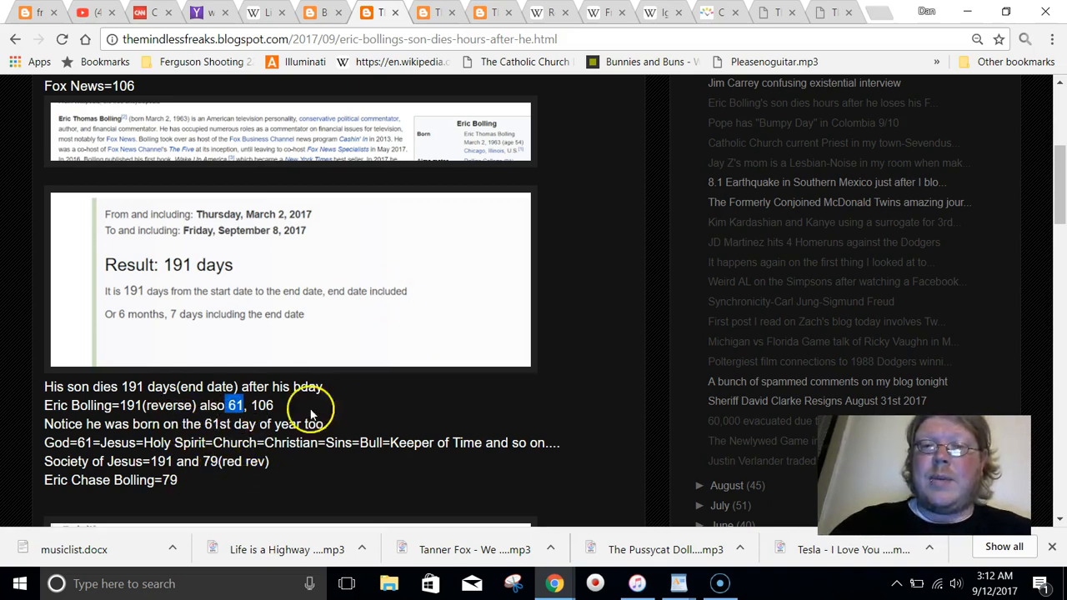
mouse_move(280, 405)
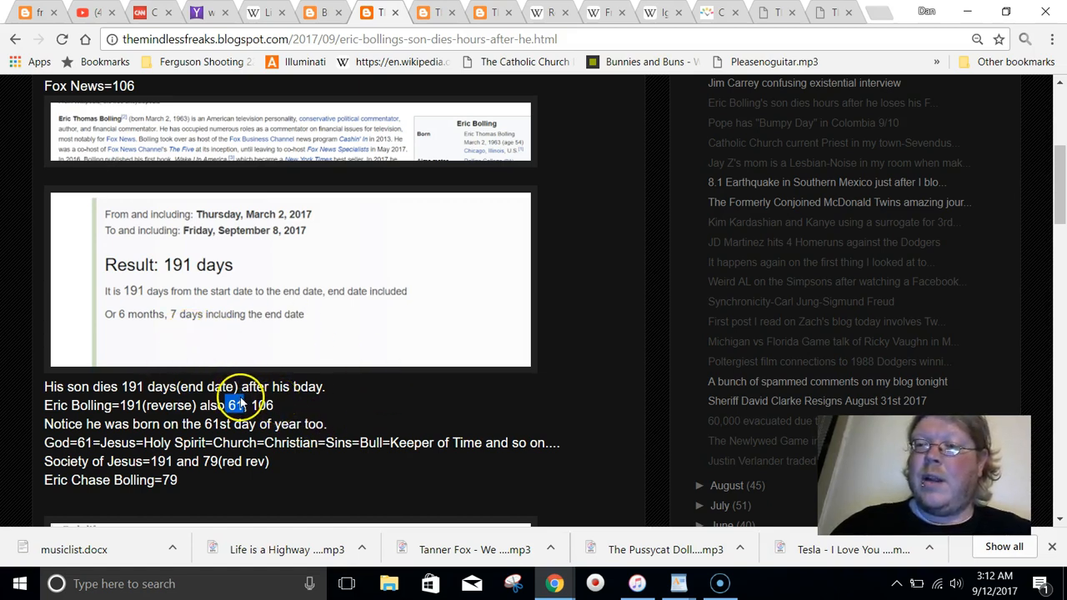
double_click(233, 405)
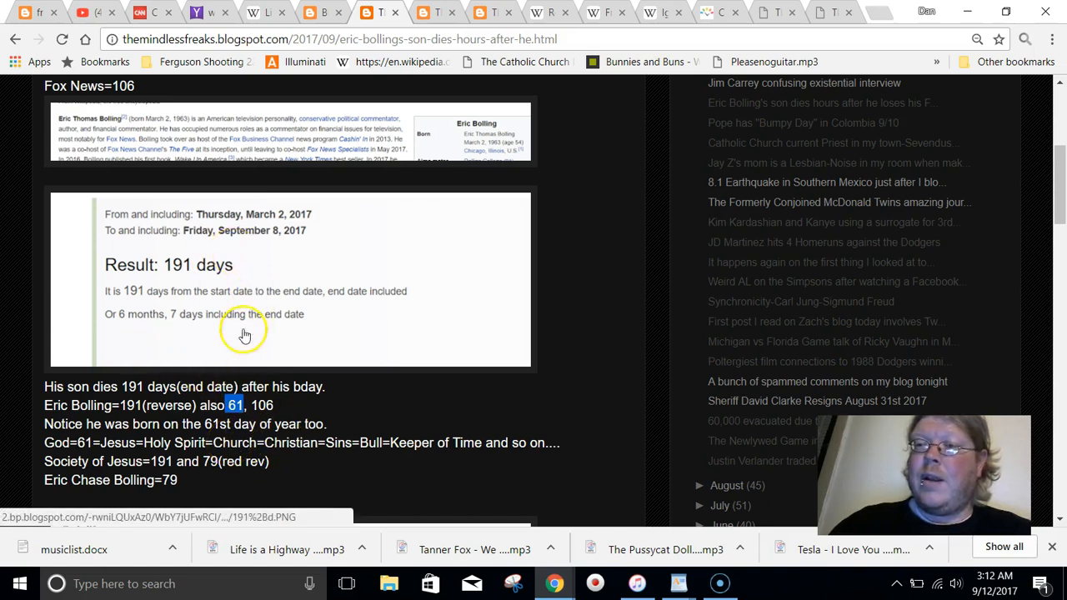
mouse_move(310, 327)
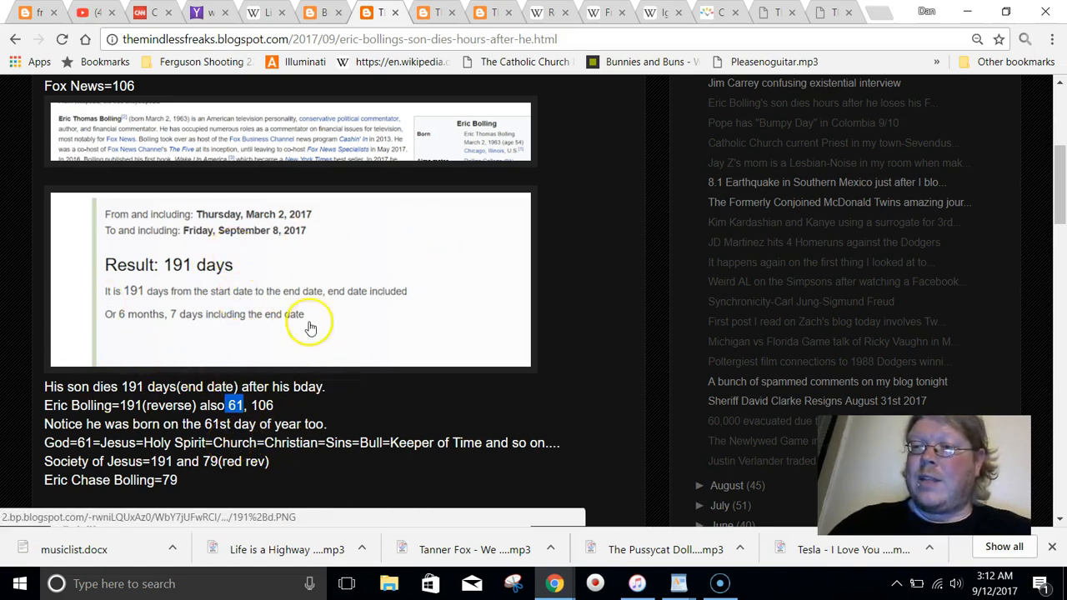
scroll(down, 3)
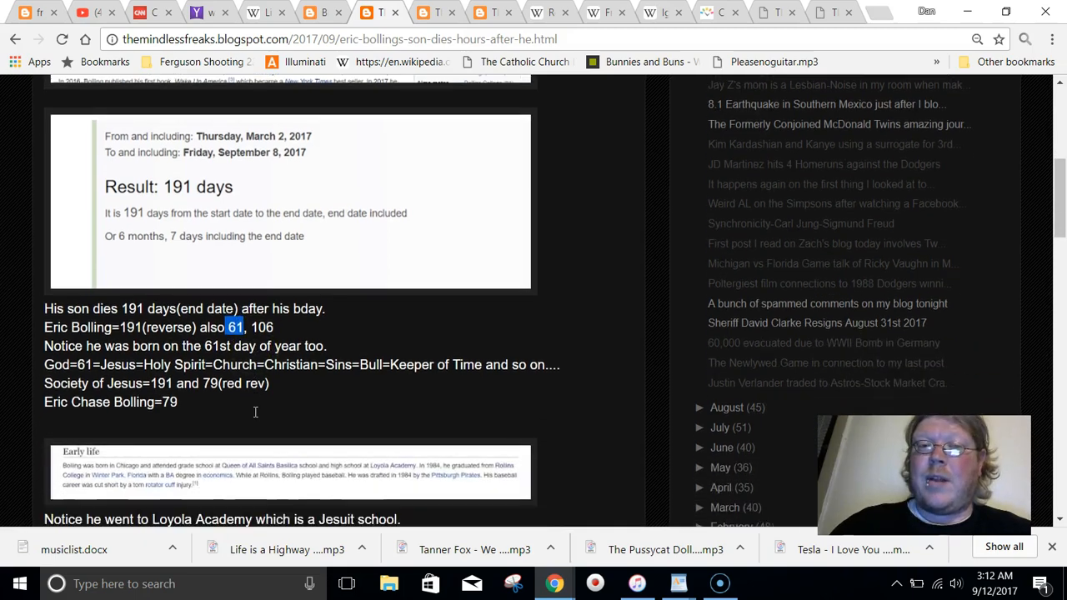
scroll(down, 3)
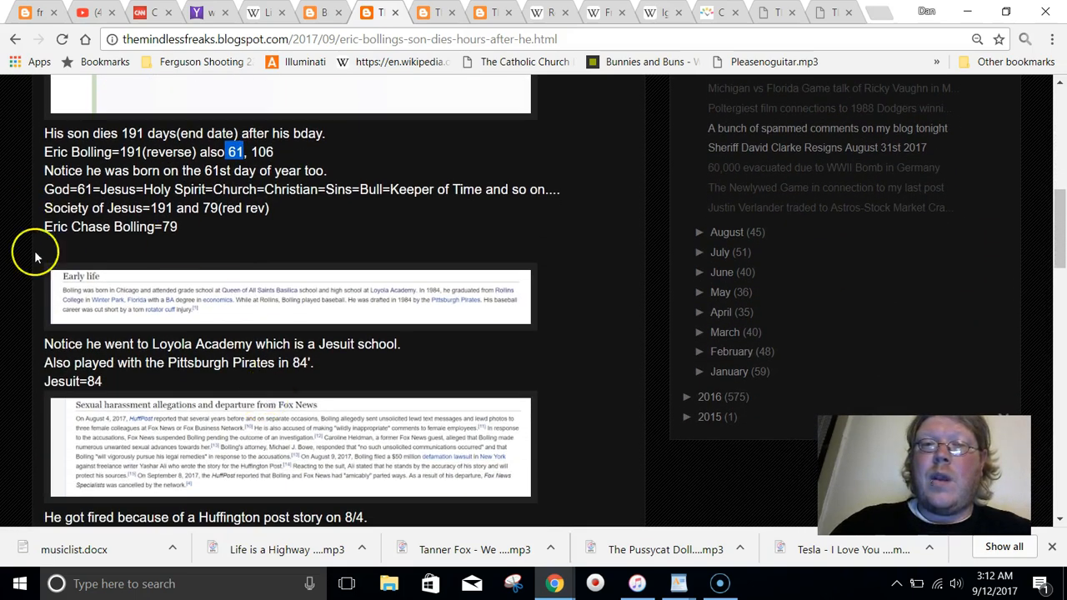
mouse_move(200, 190)
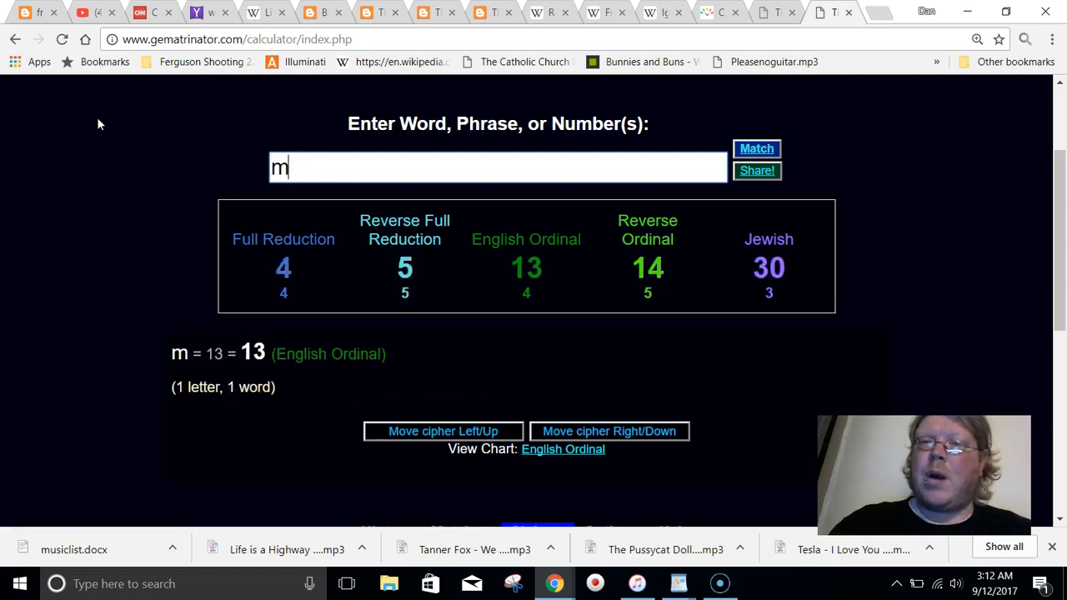
Step: Check murder and death (38 English Ordinal), clear the entry and switch to the other blog post
text(urder)
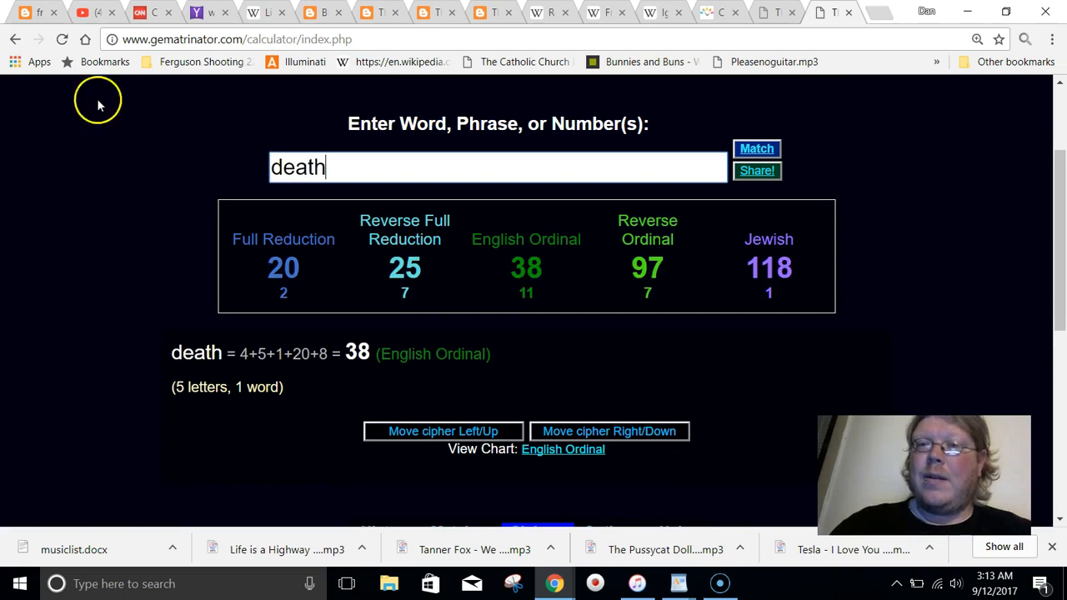
double_click(297, 167)
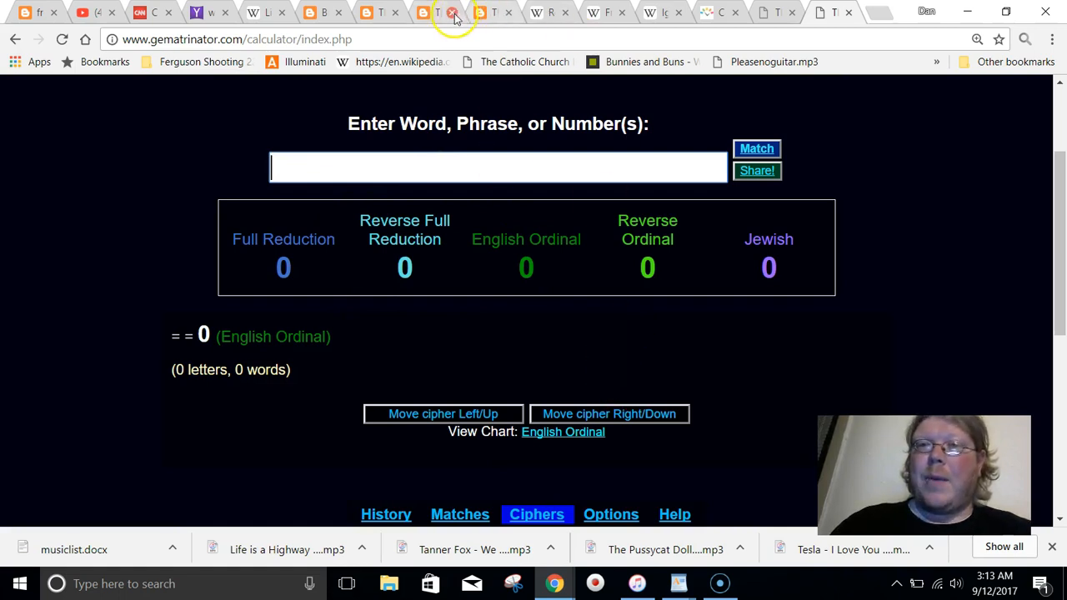
click(364, 13)
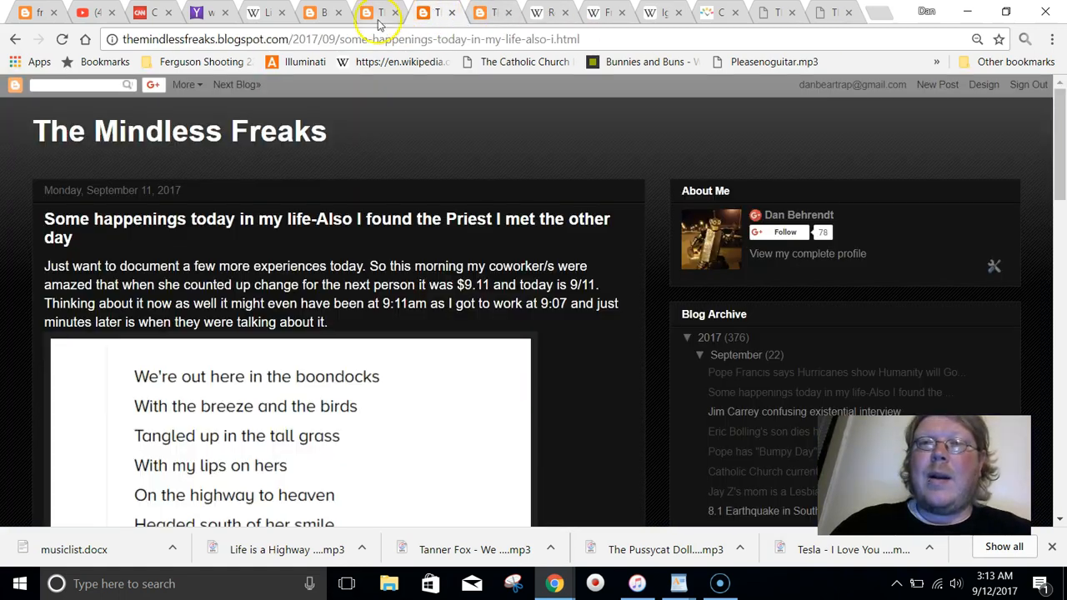
mouse_move(377, 11)
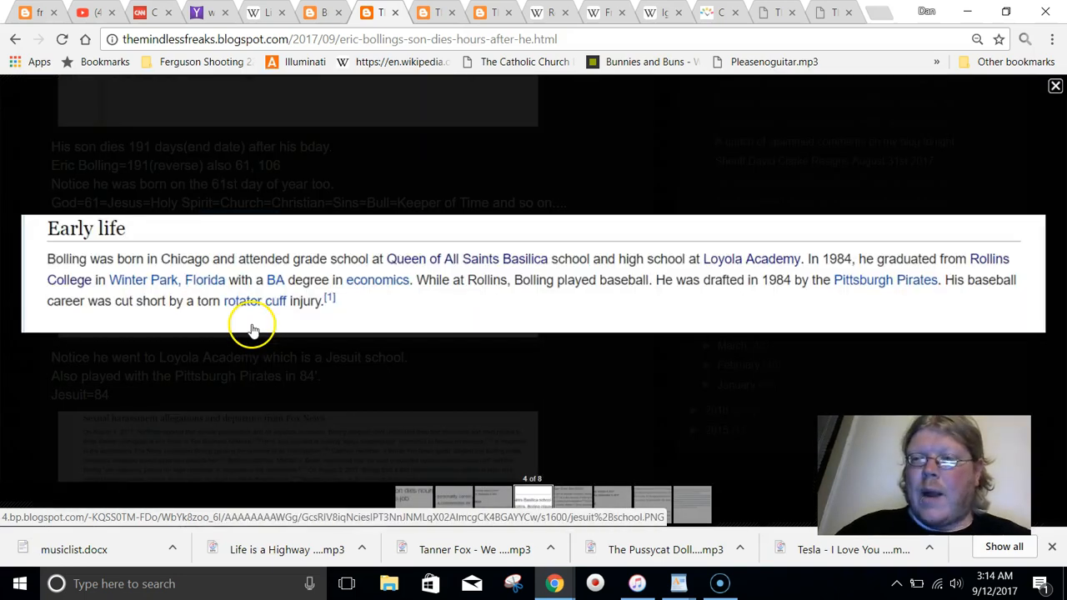
mouse_move(107, 231)
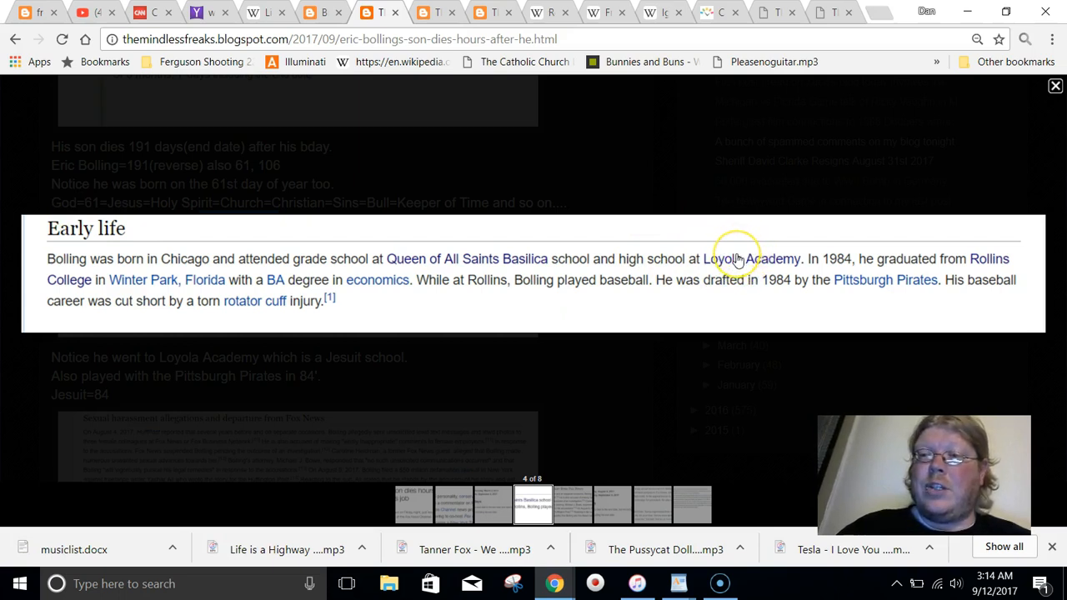
mouse_move(733, 322)
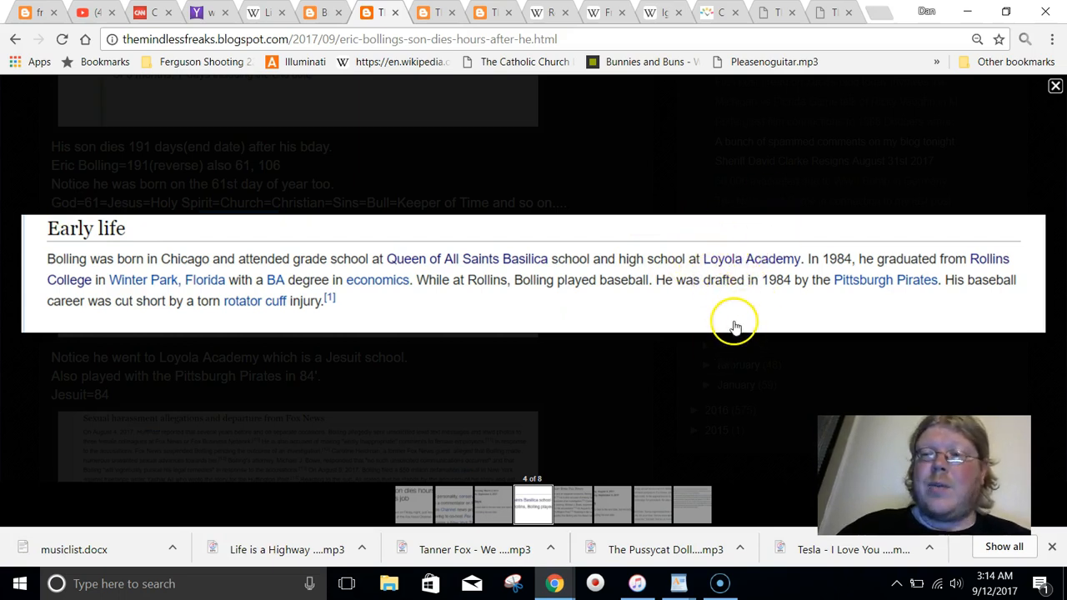
mouse_move(747, 280)
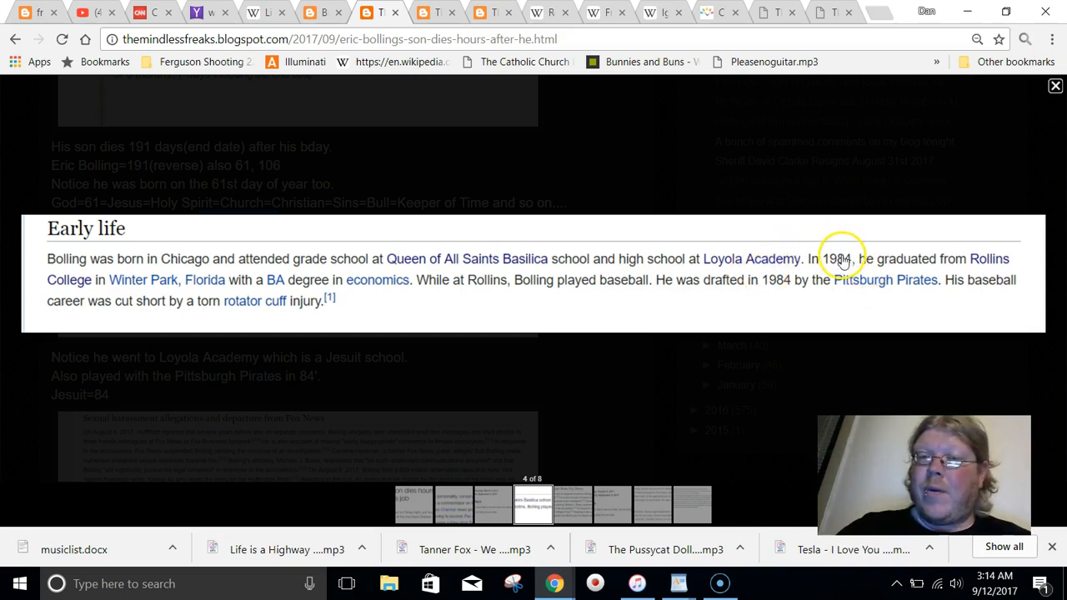
mouse_move(707, 364)
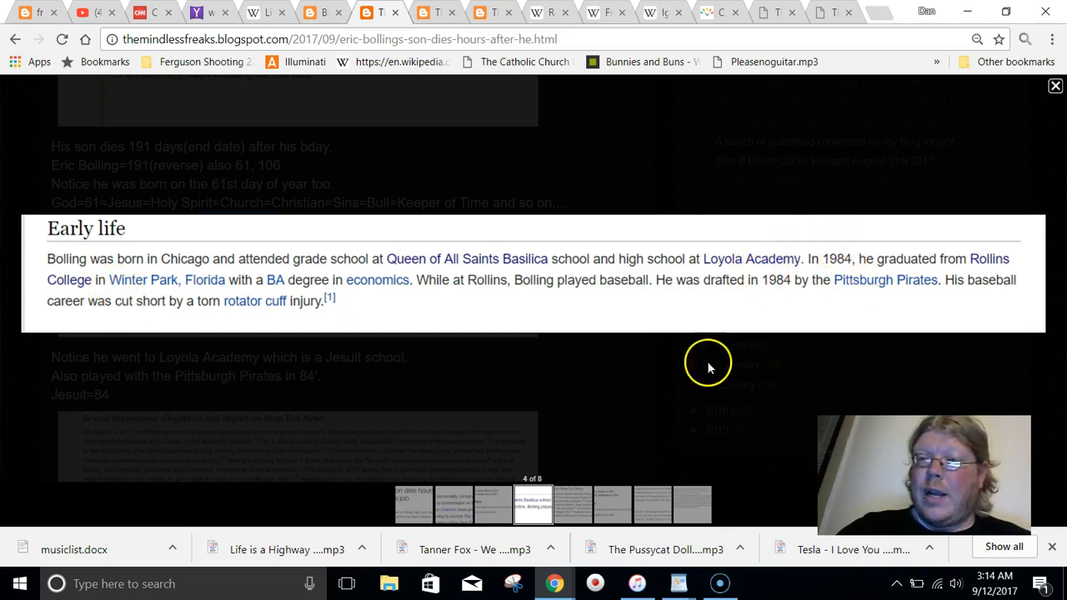
mouse_move(776, 292)
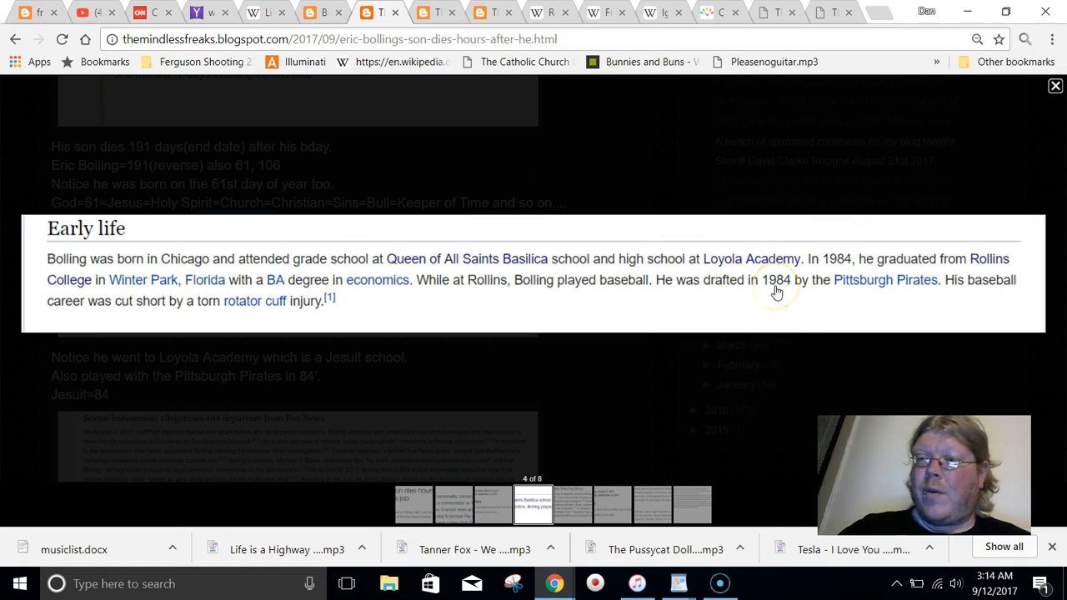
mouse_move(350, 330)
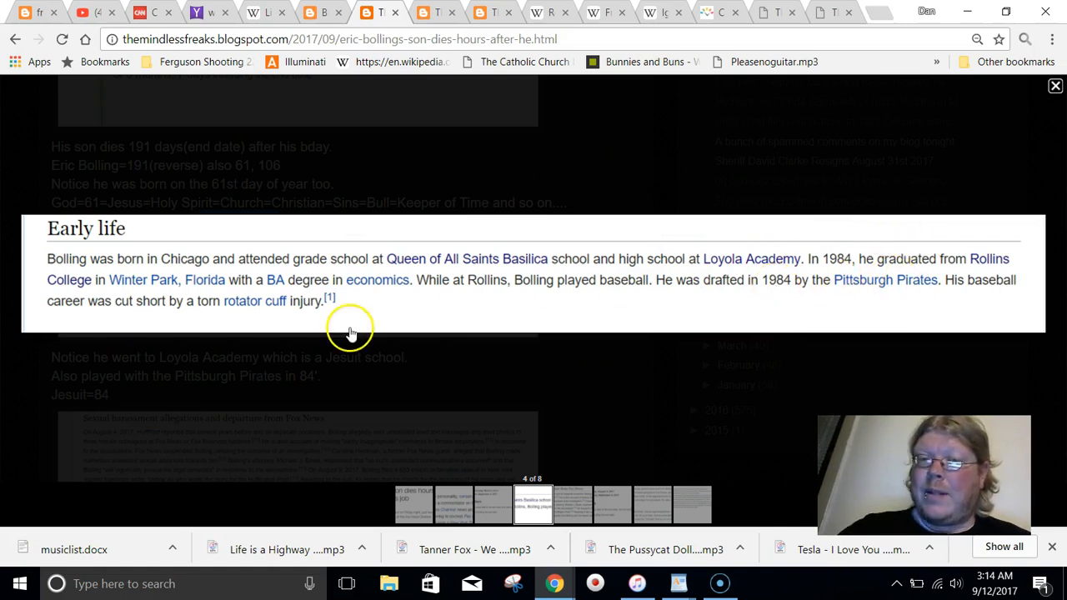
Step: Close the enlarged Early life excerpt about Loyola Academy and the Pittsburgh Pirates
click(1053, 86)
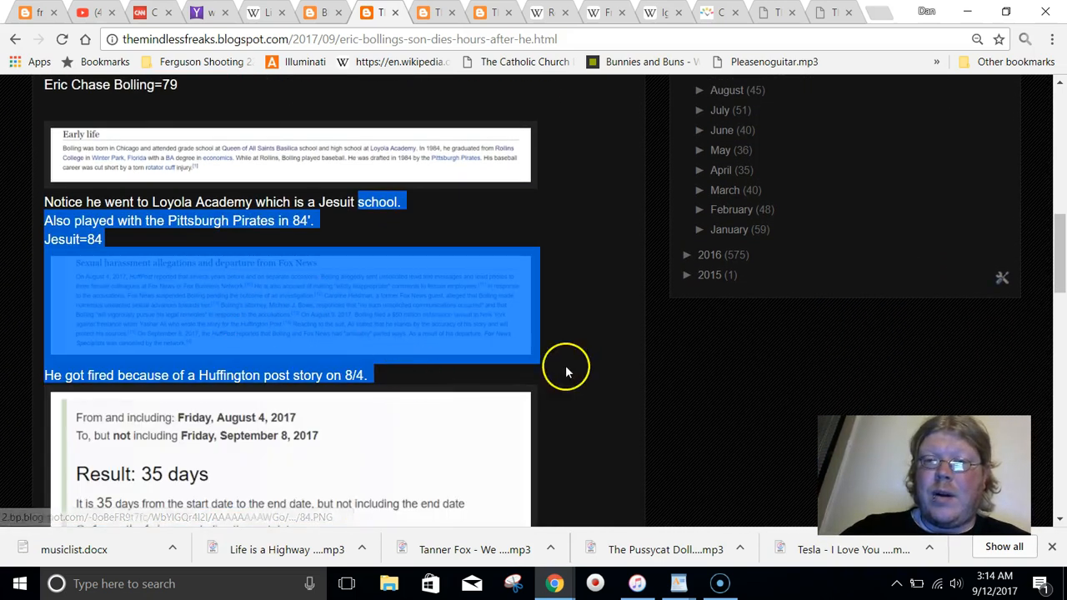
click(577, 400)
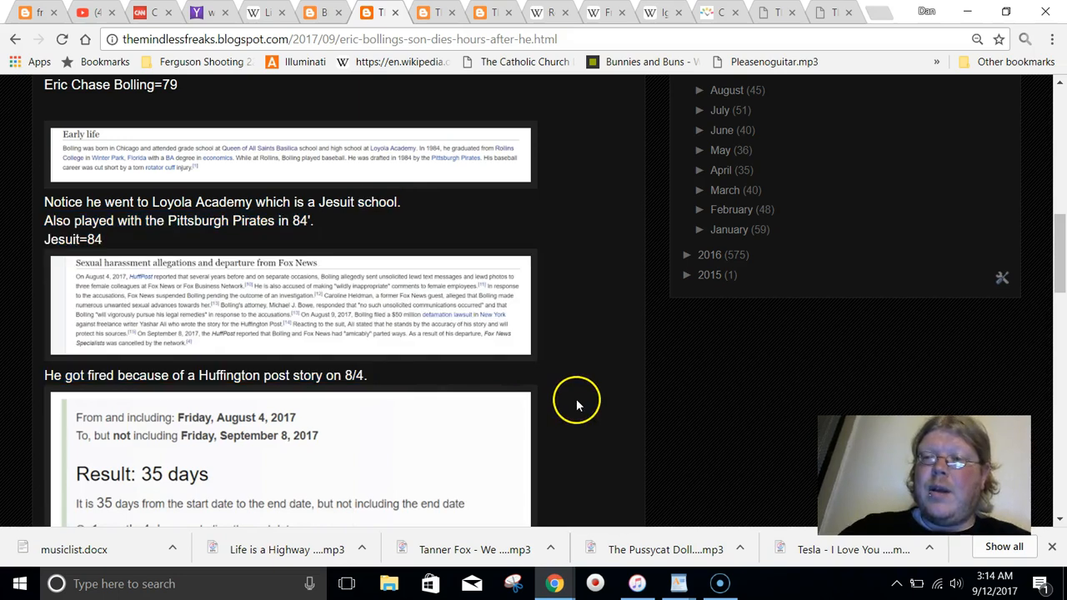
click(292, 300)
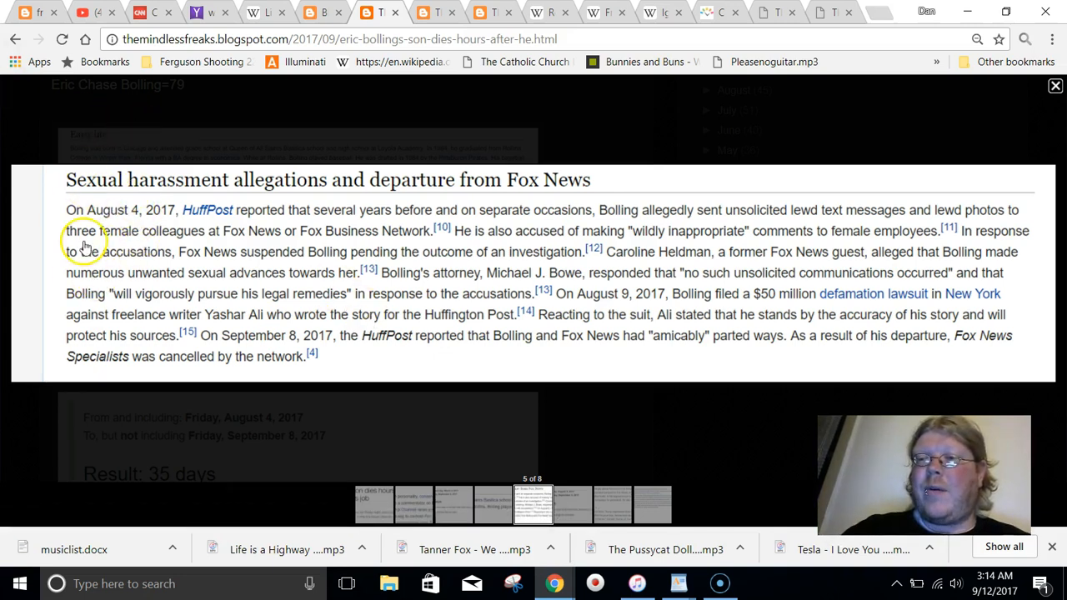
click(1053, 87)
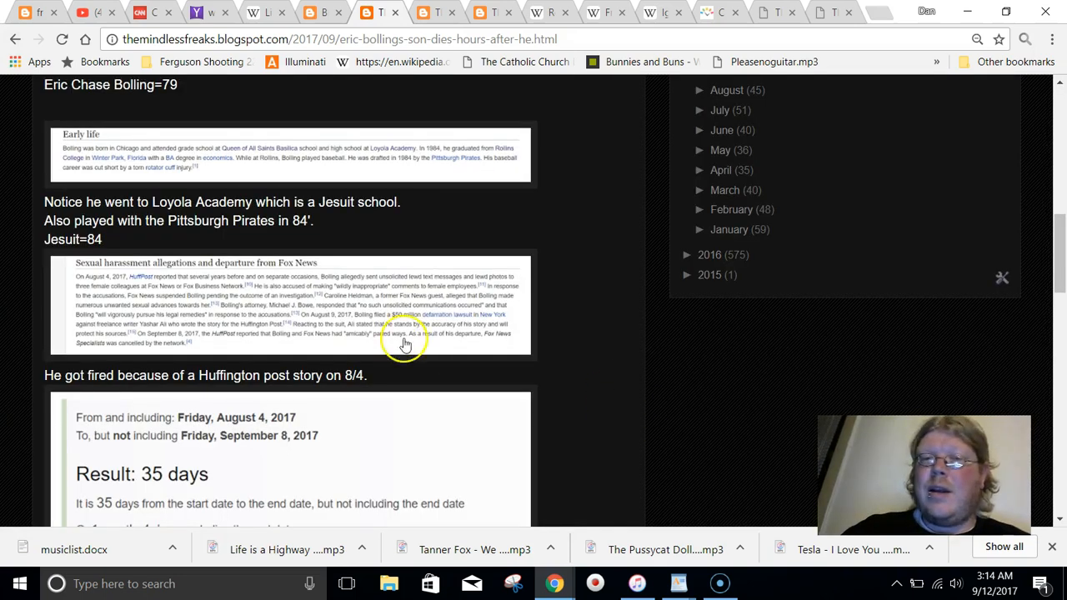
scroll(down, 3)
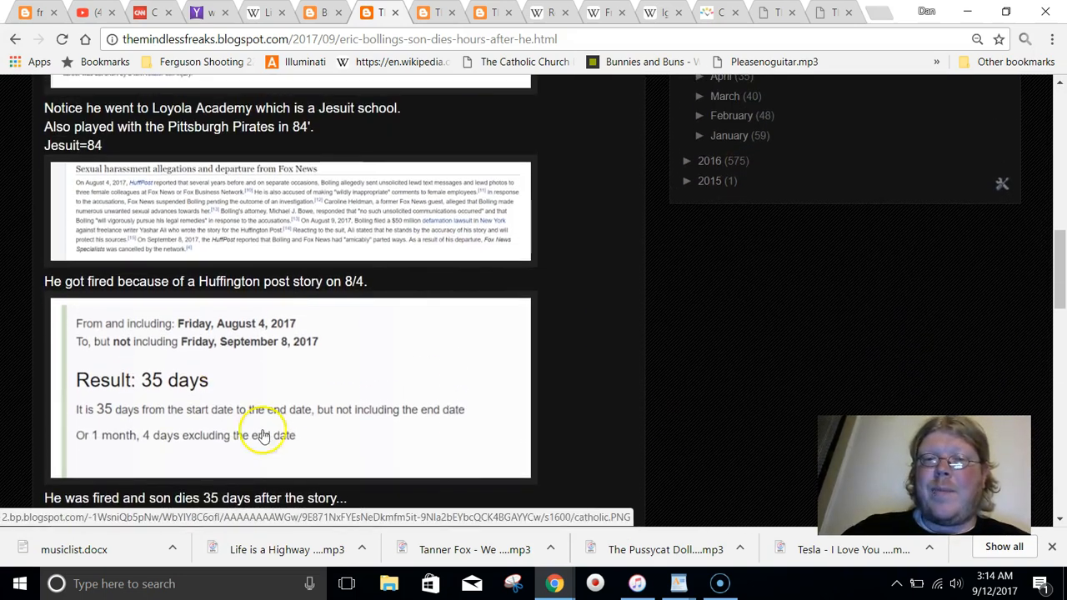
scroll(down, 3)
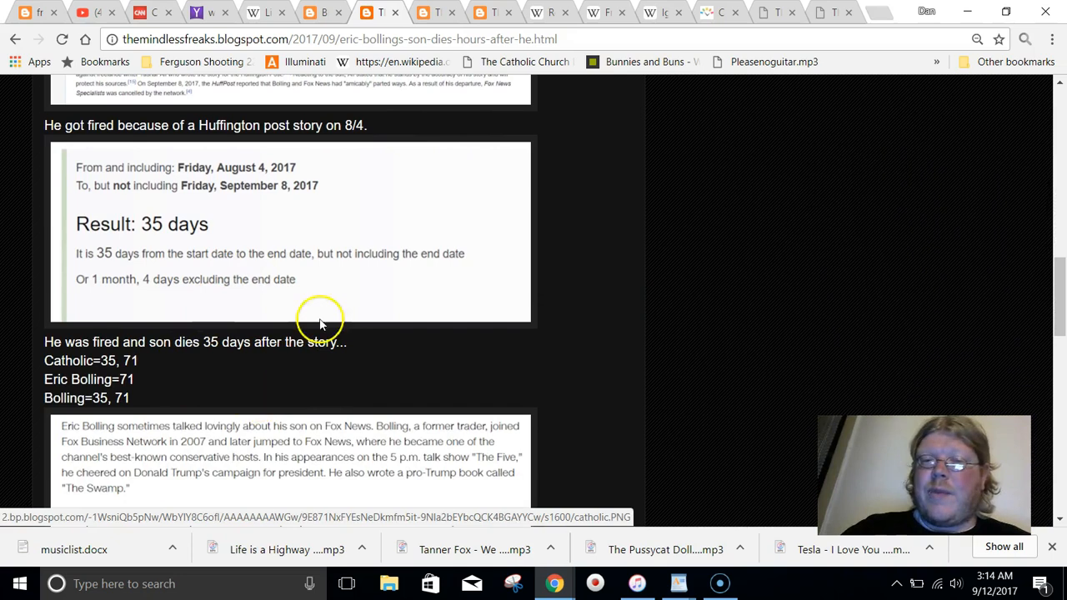
mouse_move(263, 424)
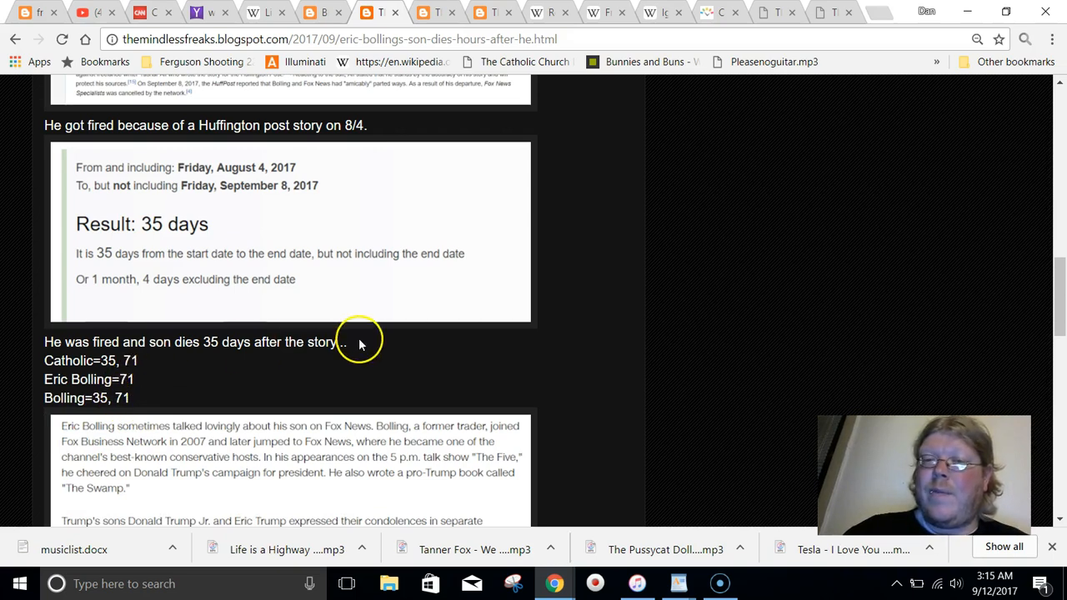
scroll(down, 3)
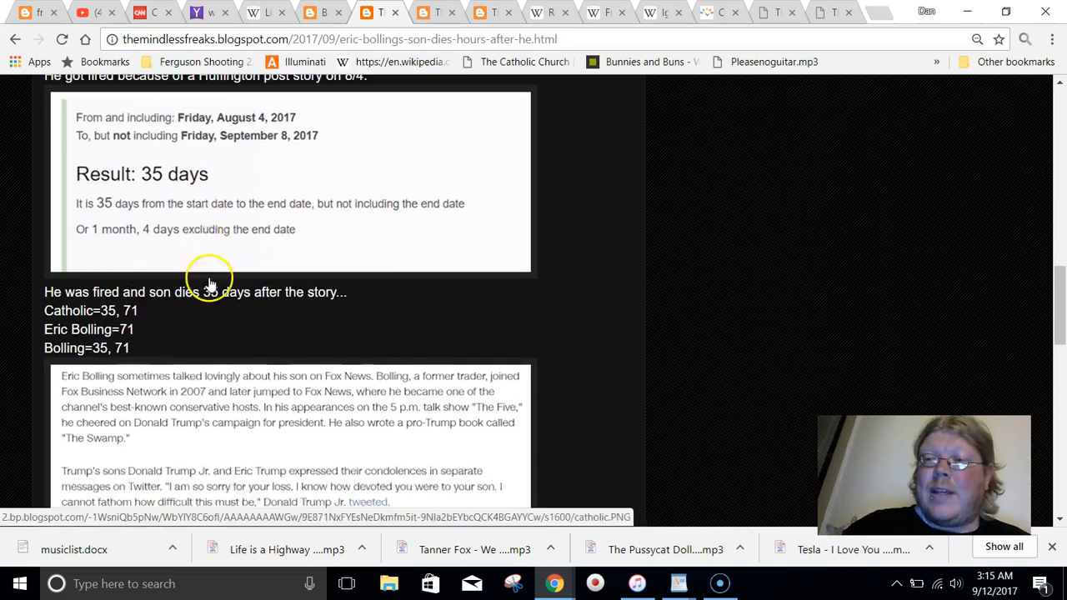
scroll(down, 3)
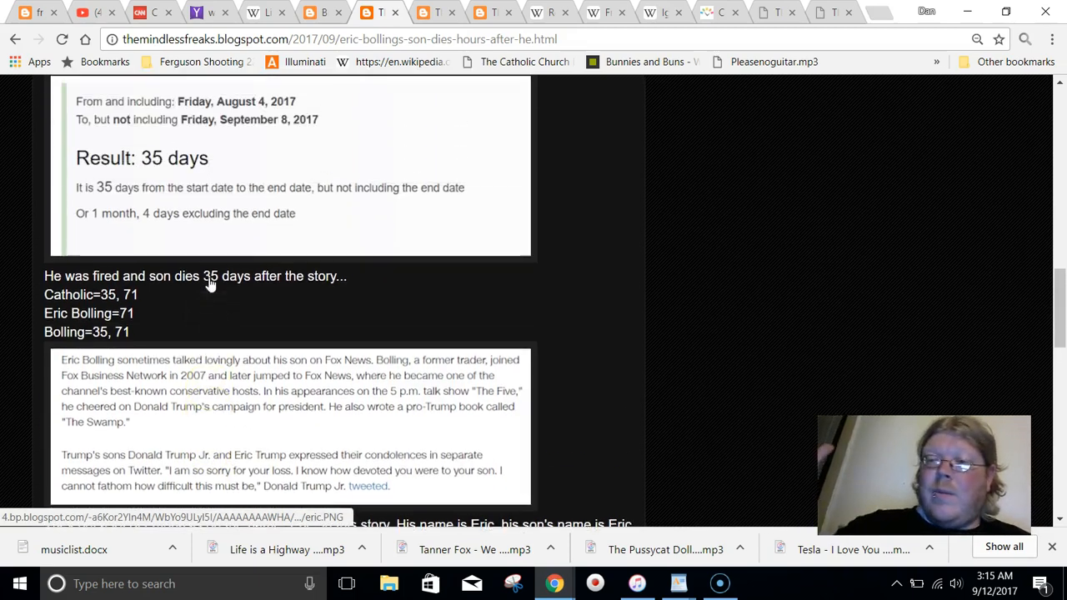
scroll(down, 3)
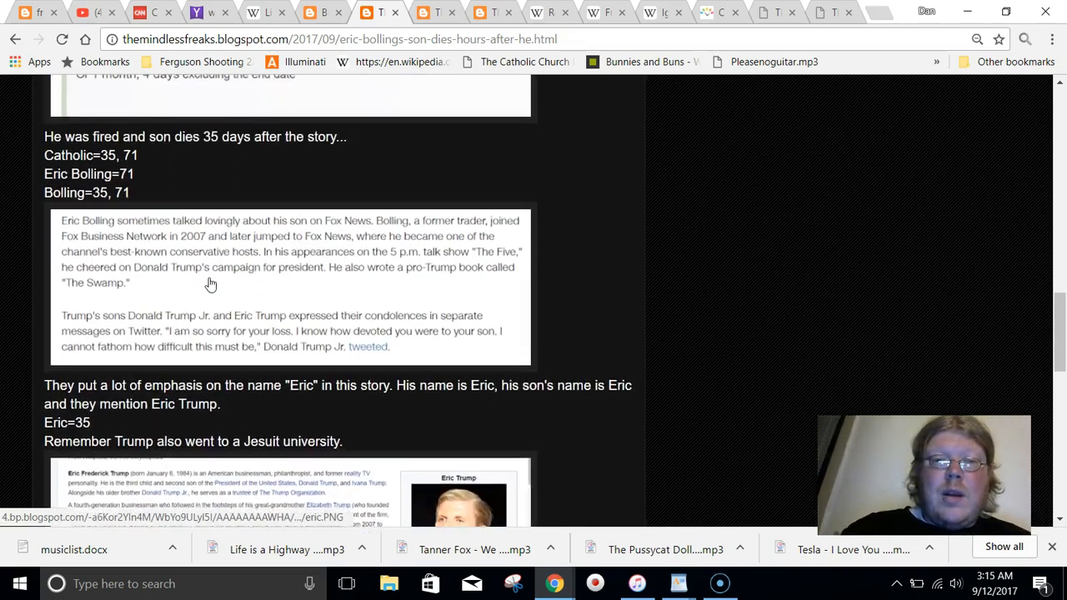
scroll(down, 3)
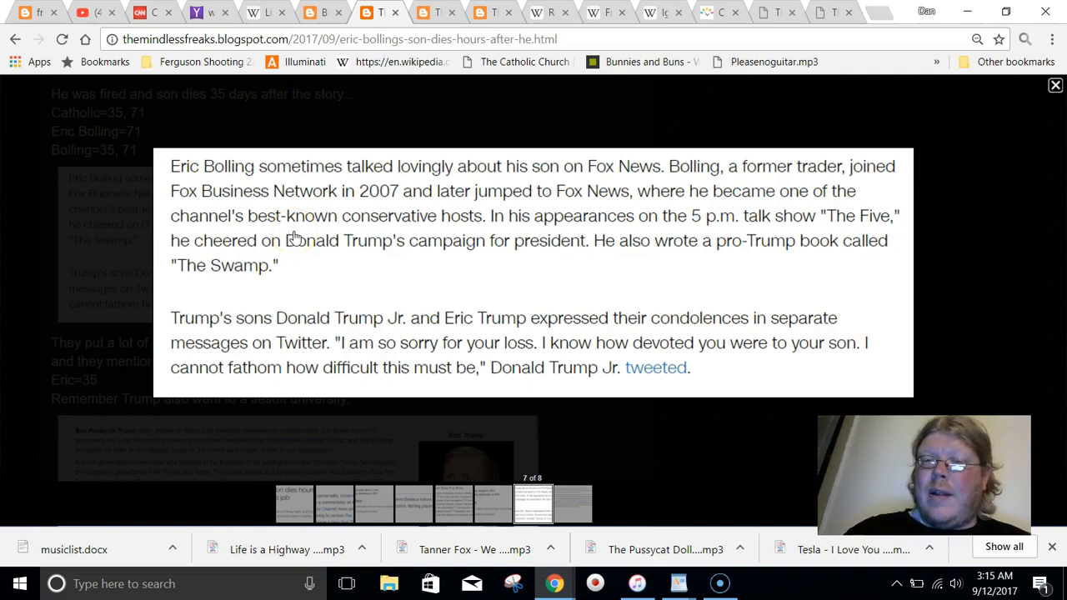
mouse_move(297, 330)
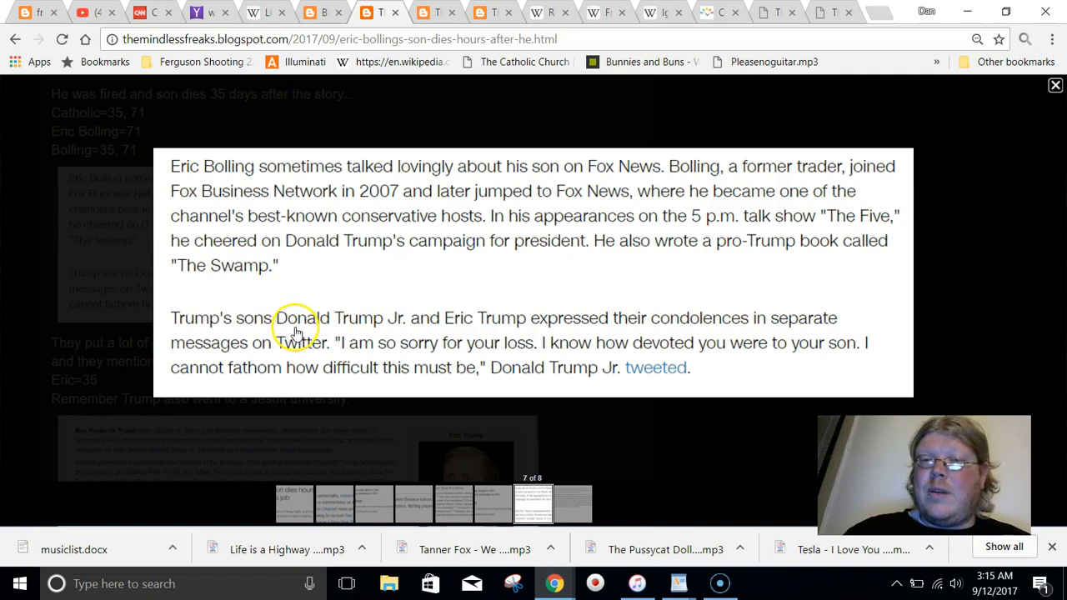
mouse_move(404, 323)
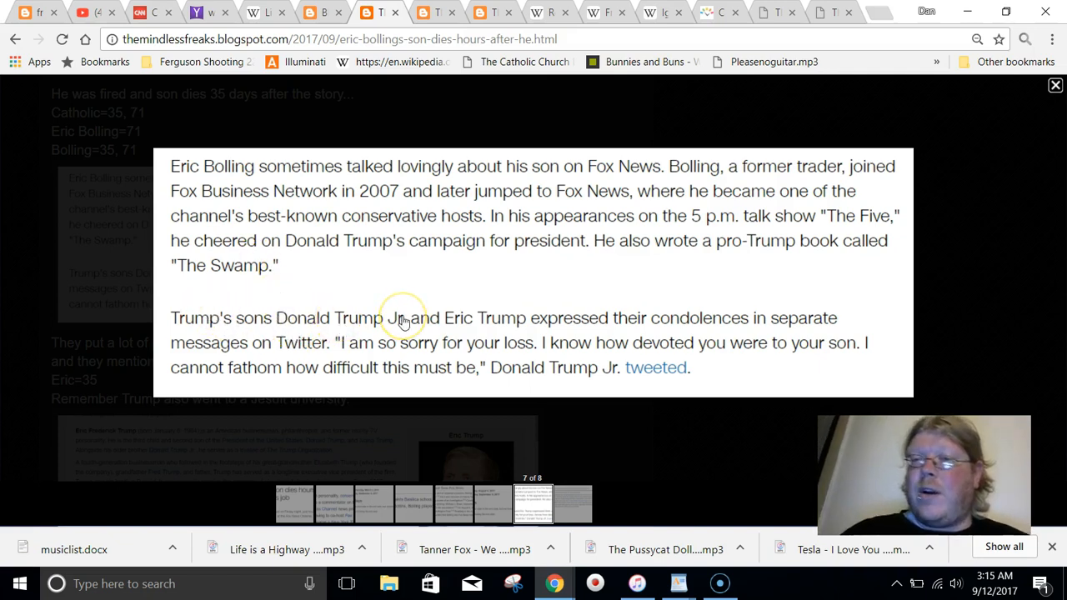
mouse_move(736, 398)
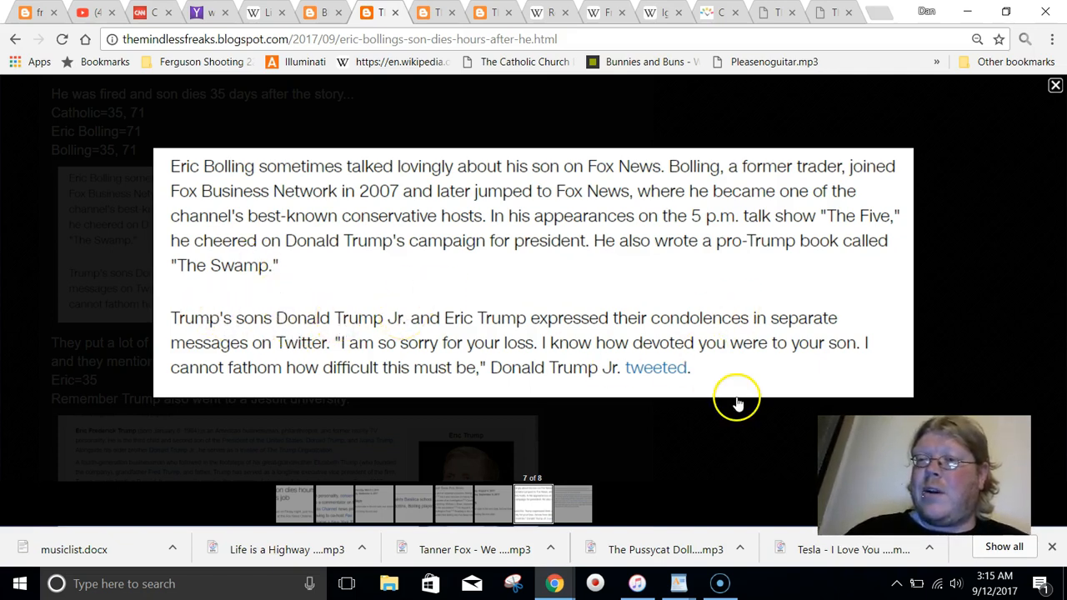
Step: Close the enlarged condolences clipping and move down toward the timeanddate.com date-span result
click(1054, 87)
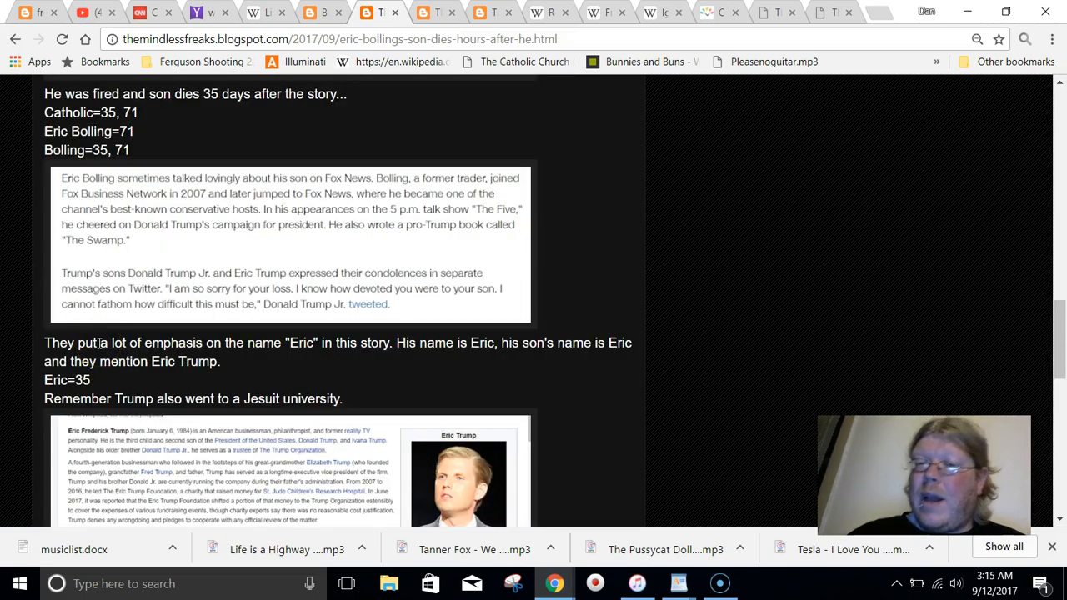
scroll(down, 3)
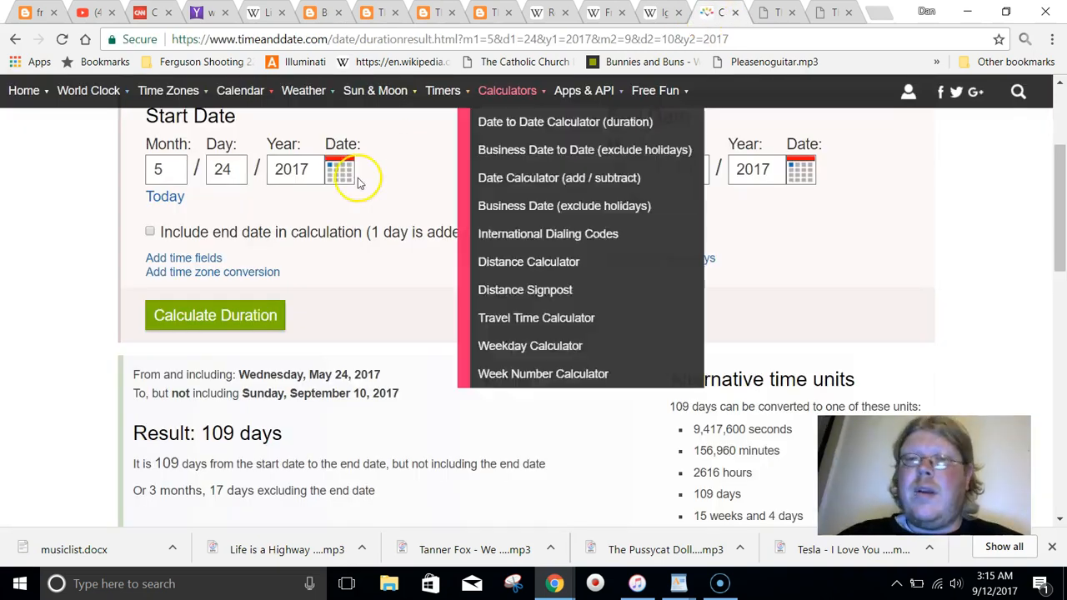
Step: Get 187 days from 6/14/2017 to 12/17/2017 with the end date included, then return to Gematrinator
click(167, 170)
text(14)
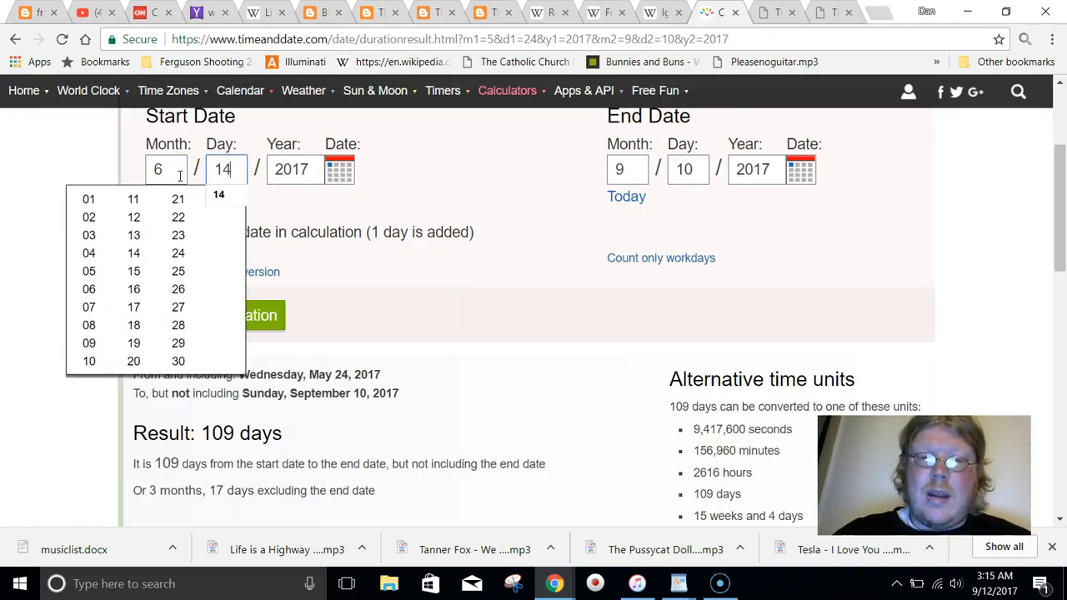
click(627, 170)
text(12)
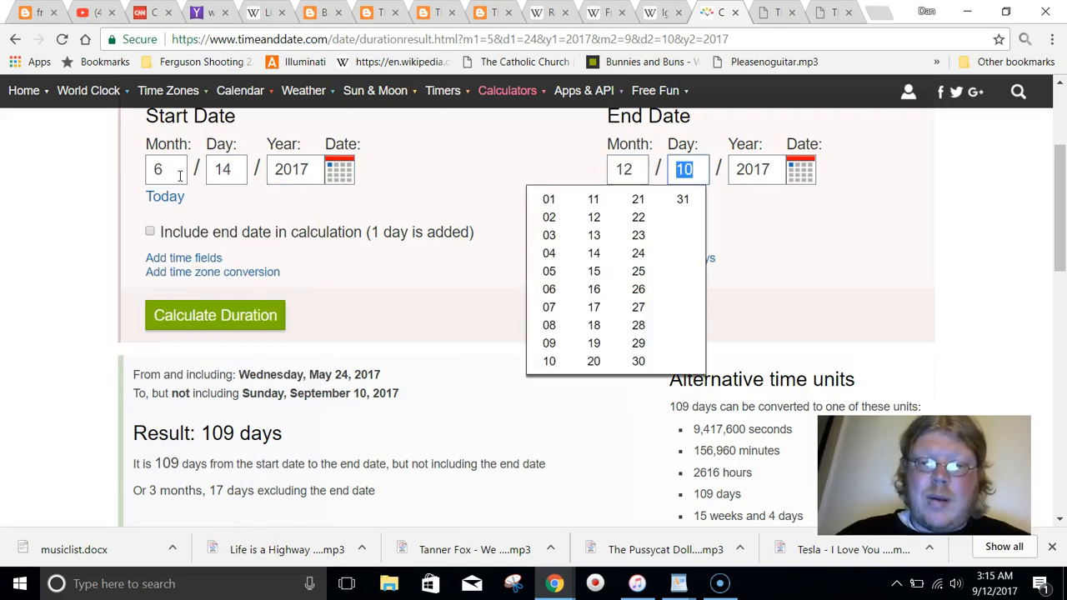
text(17)
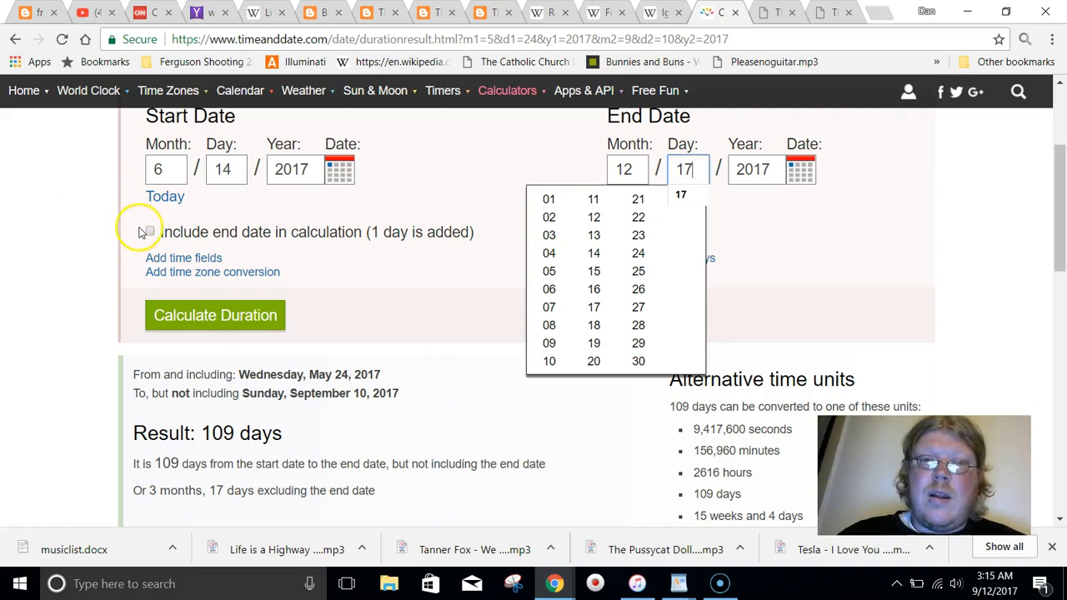
click(150, 232)
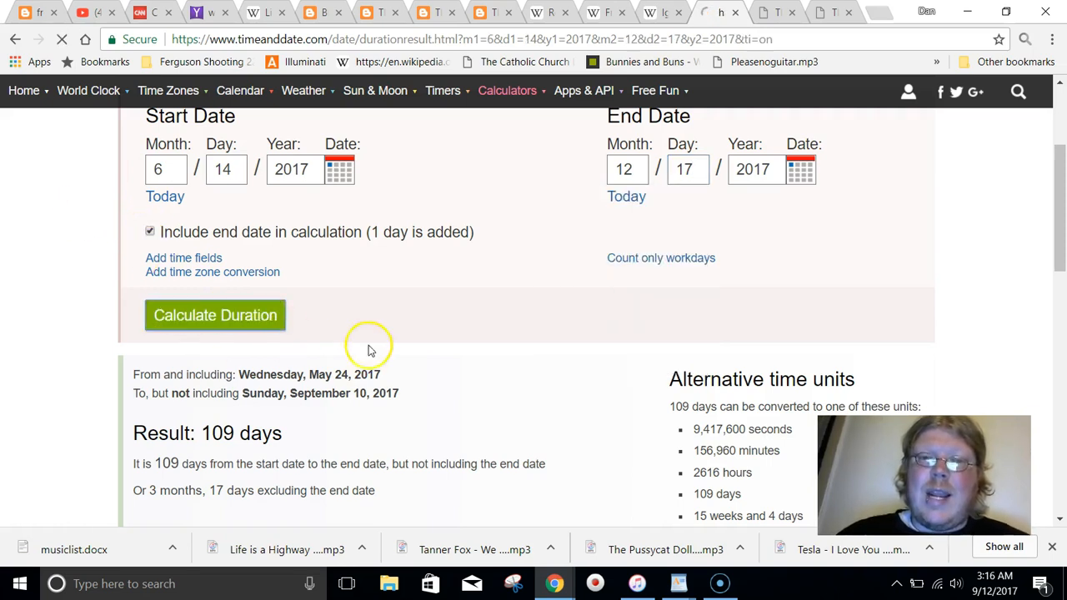
click(214, 315)
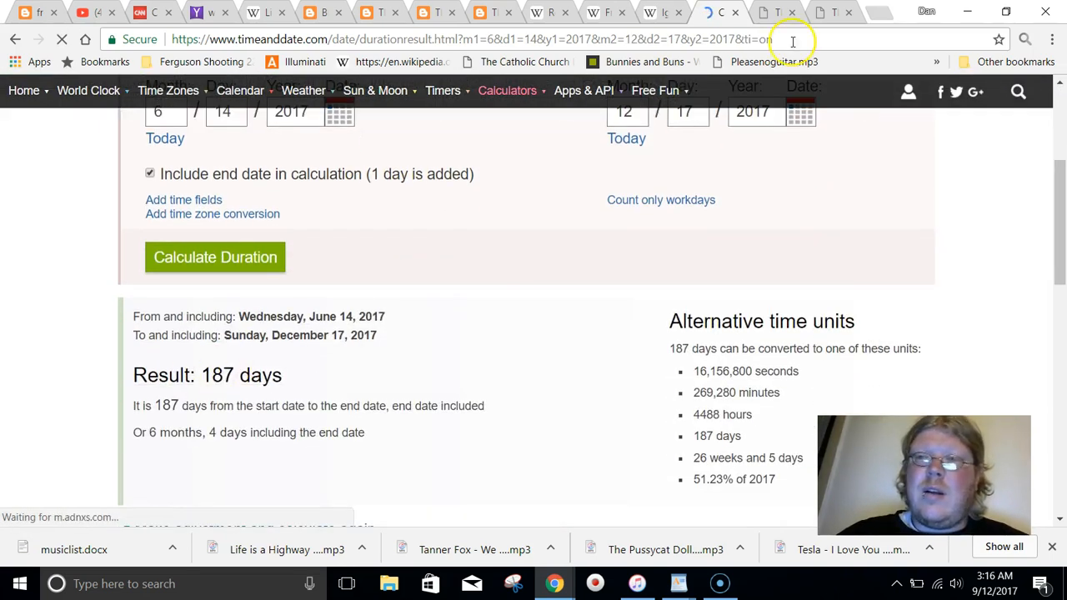
click(820, 12)
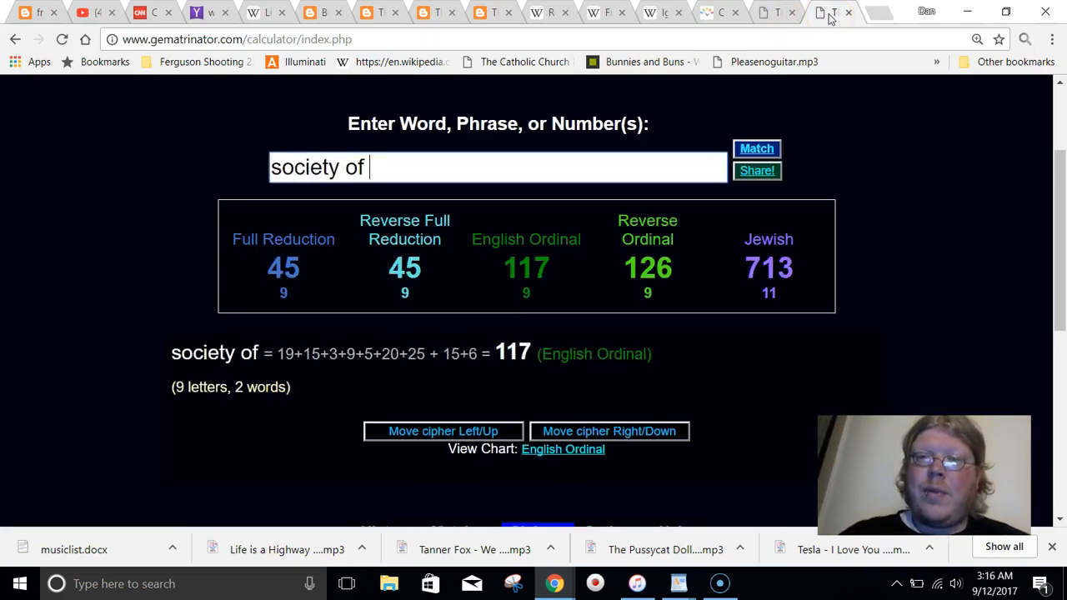
Step: Show 'society of jesus' at 187 Reverse Ordinal and 191 English Ordinal, then go back to the blog
text(jesus)
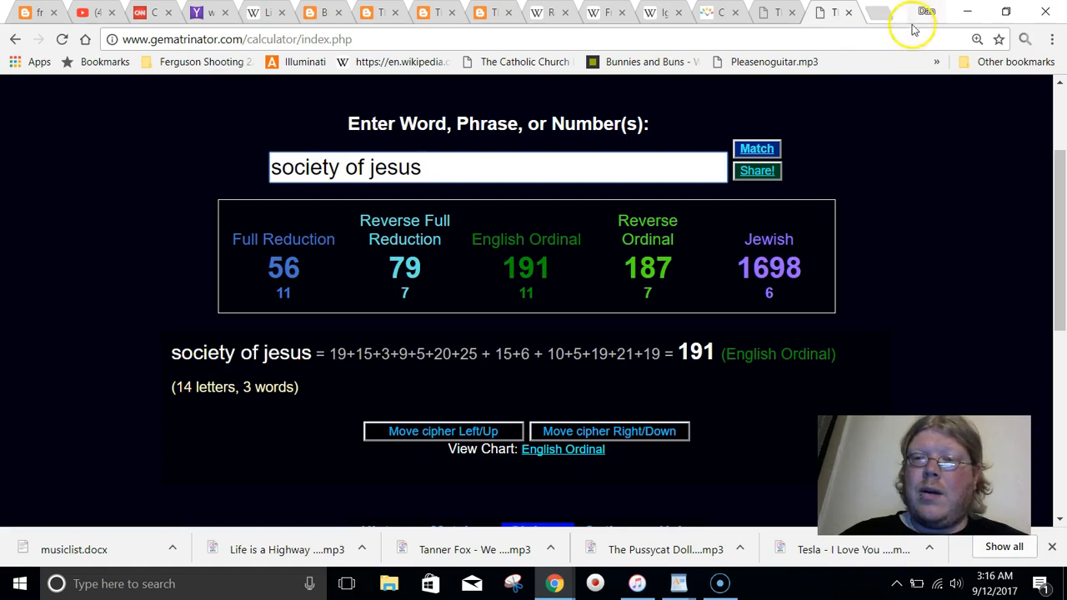
click(647, 266)
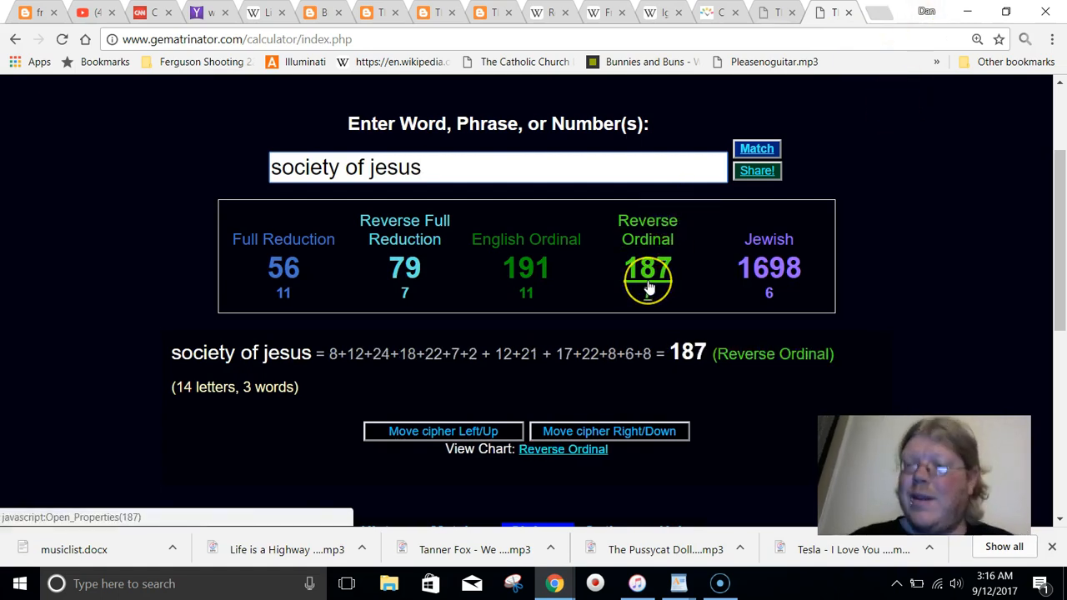
click(527, 267)
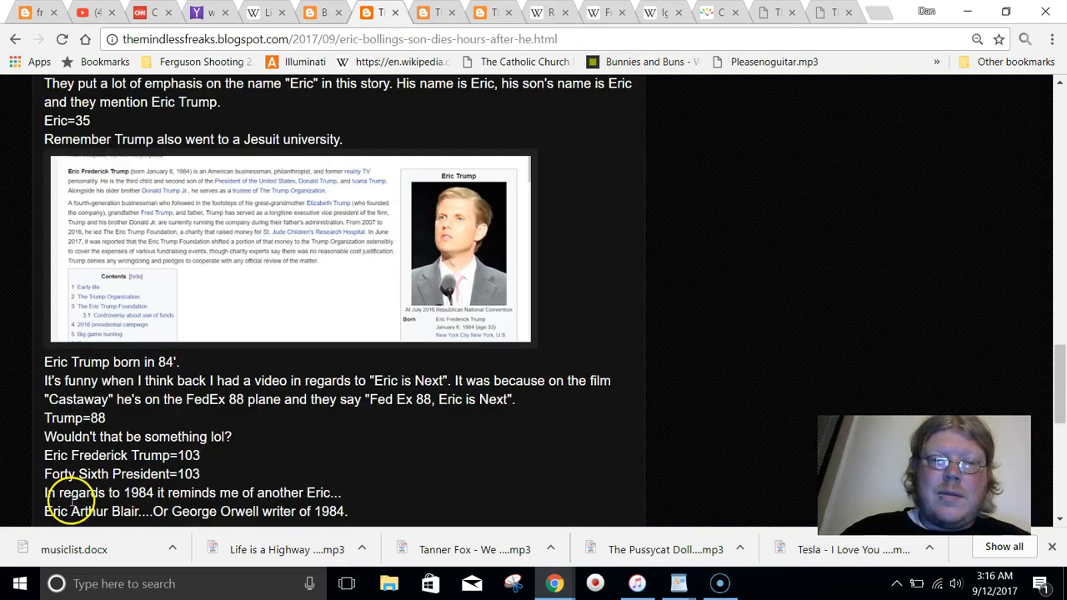
mouse_move(353, 352)
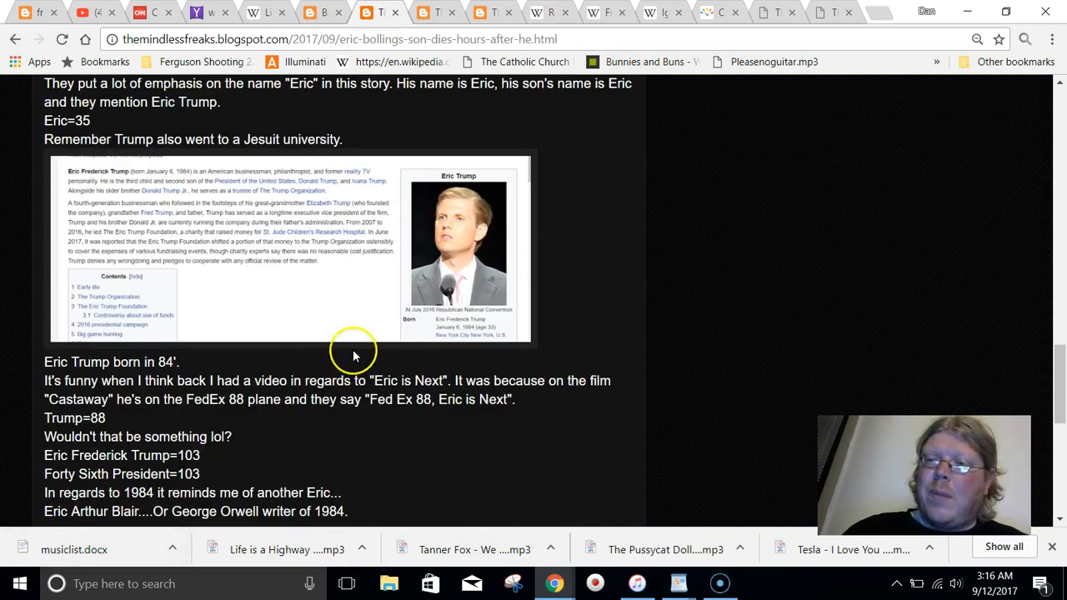
mouse_move(307, 324)
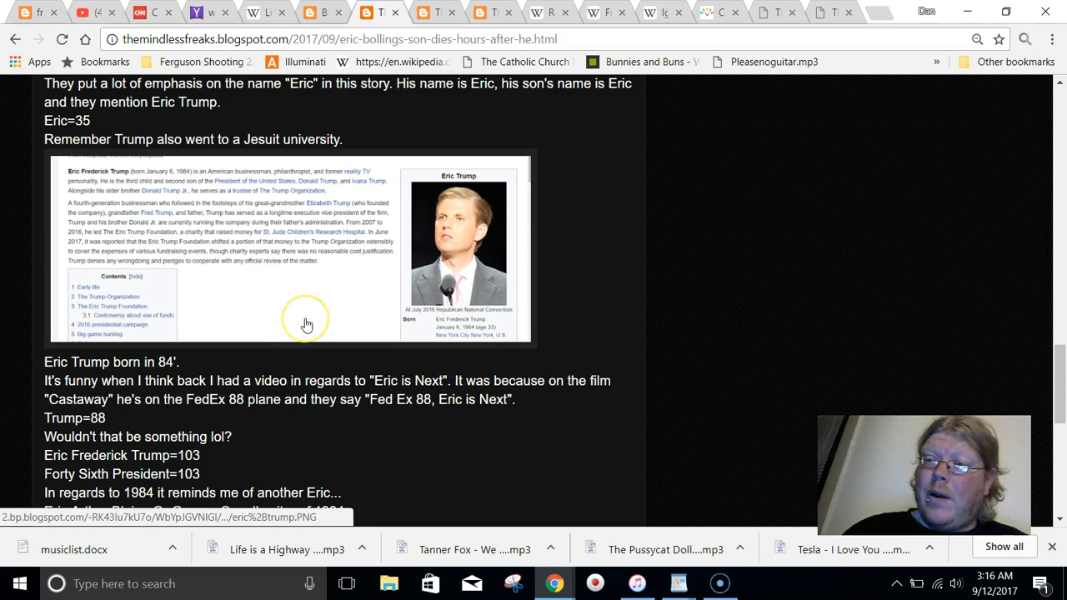
mouse_move(363, 273)
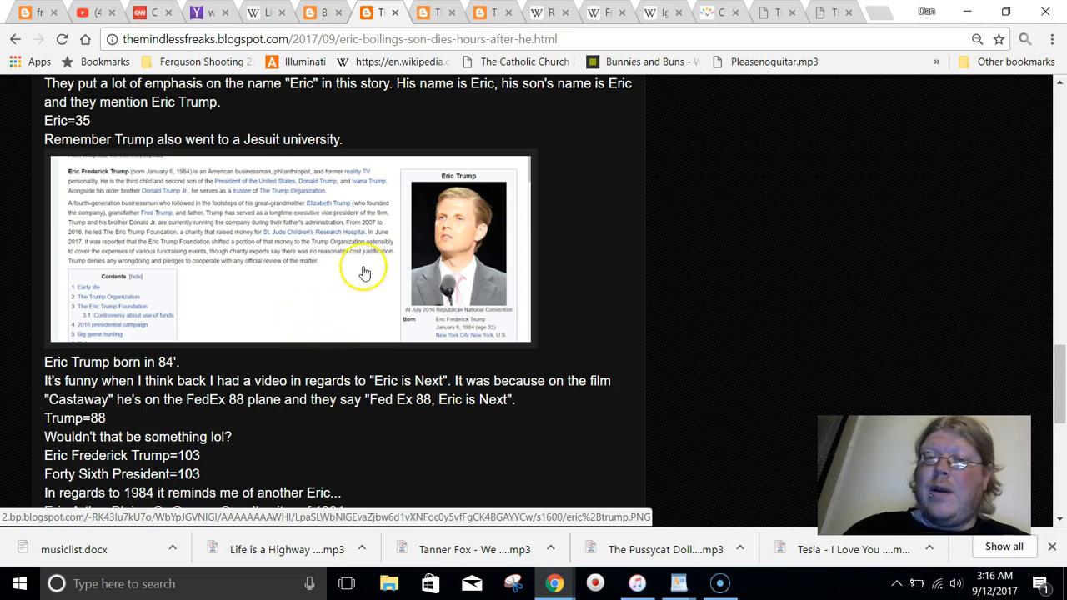
mouse_move(280, 300)
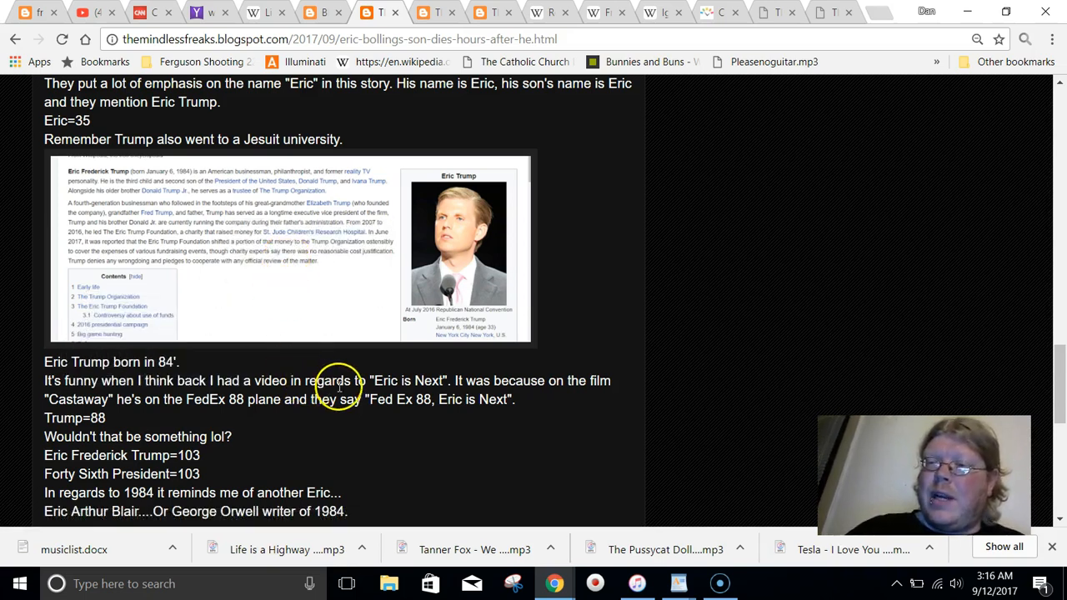
scroll(down, 3)
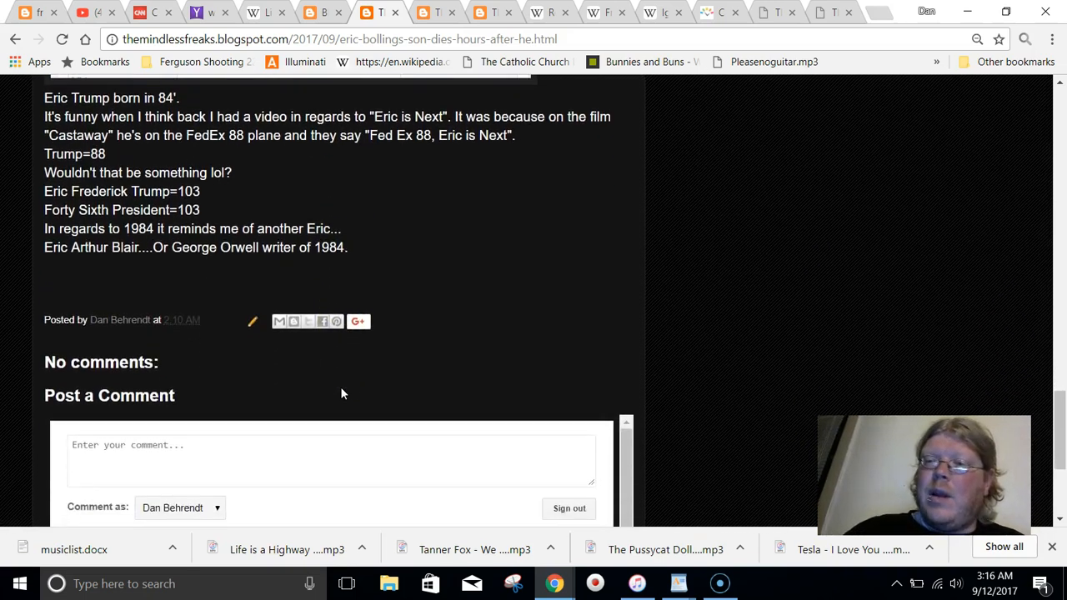
scroll(up, 3)
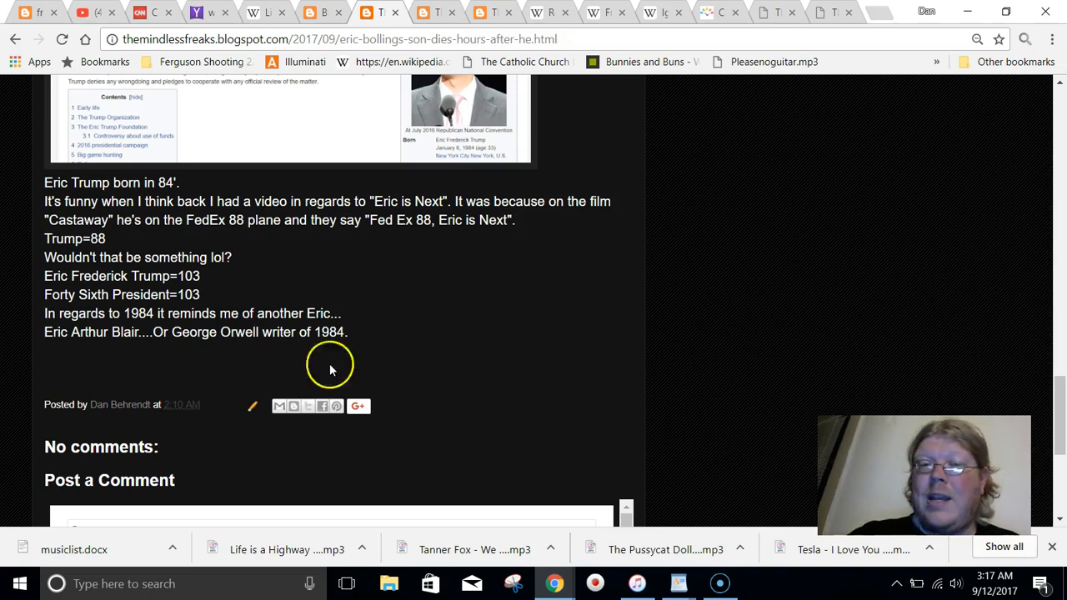
mouse_move(146, 308)
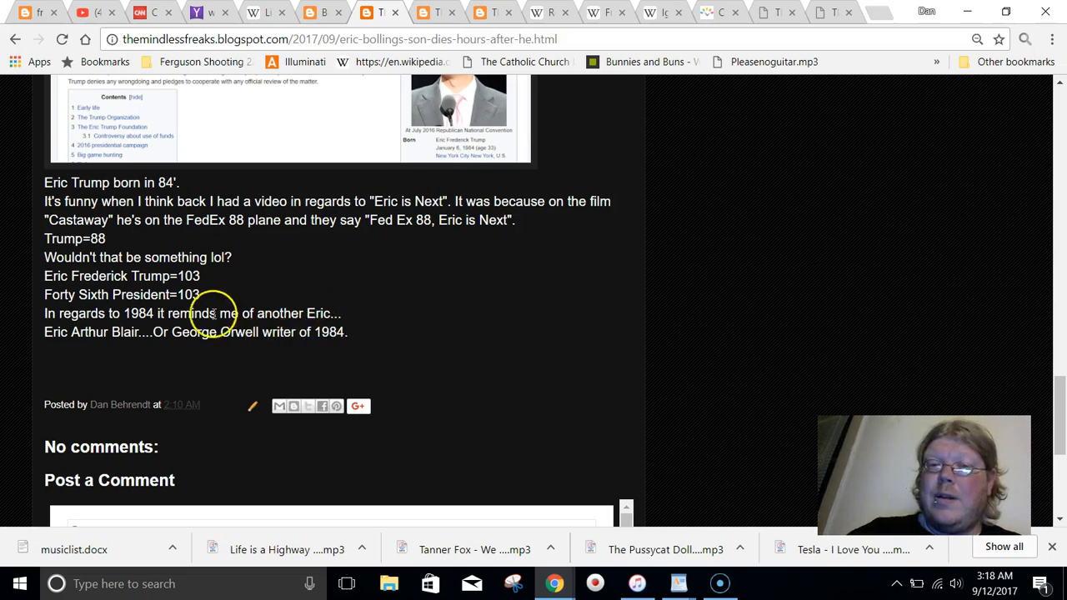
scroll(up, 3)
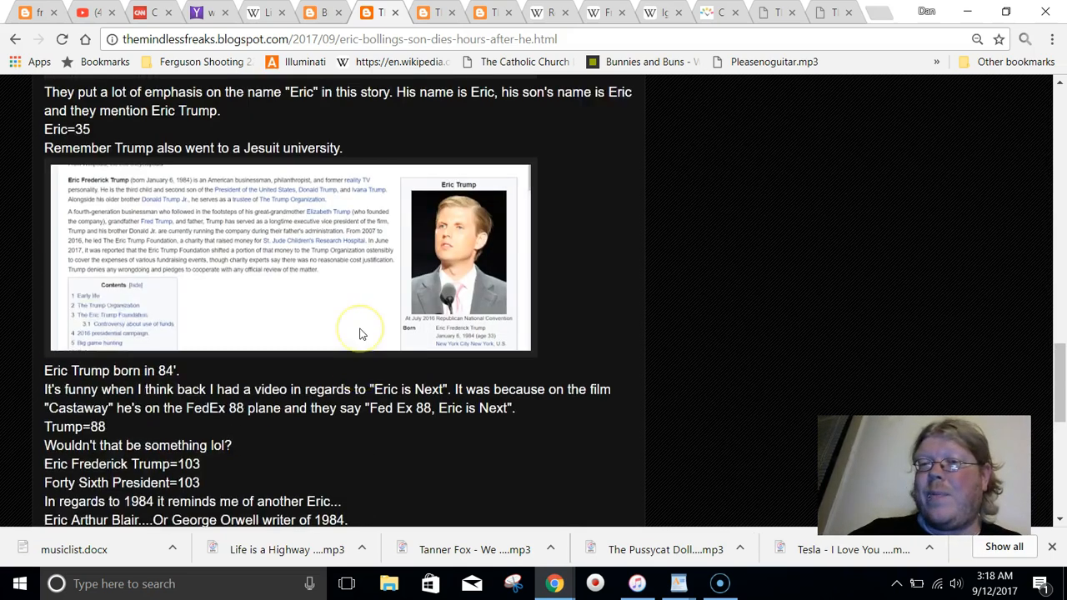
scroll(down, 3)
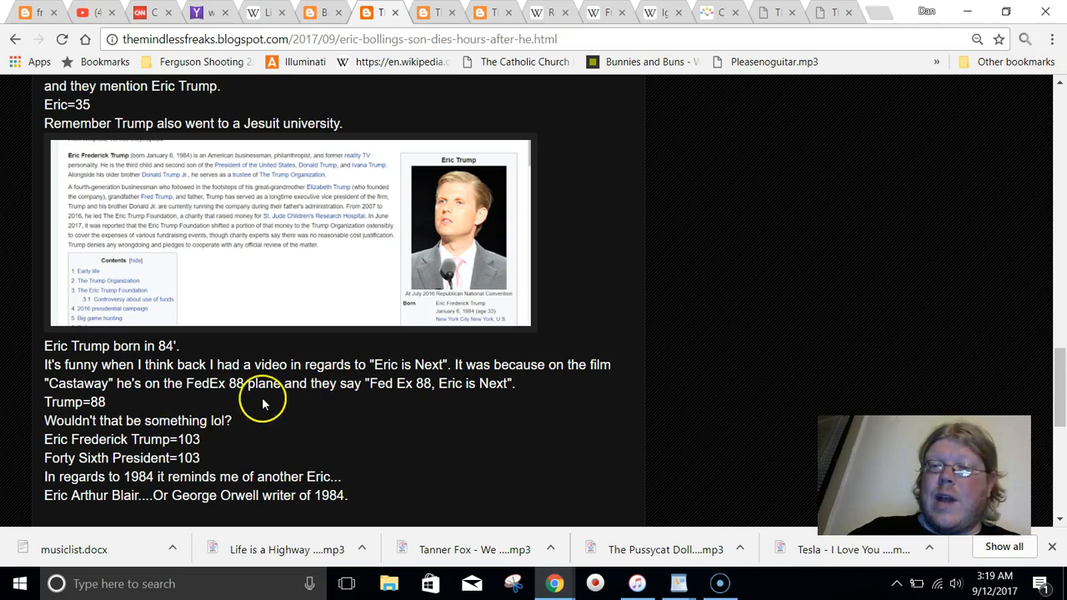
mouse_move(310, 448)
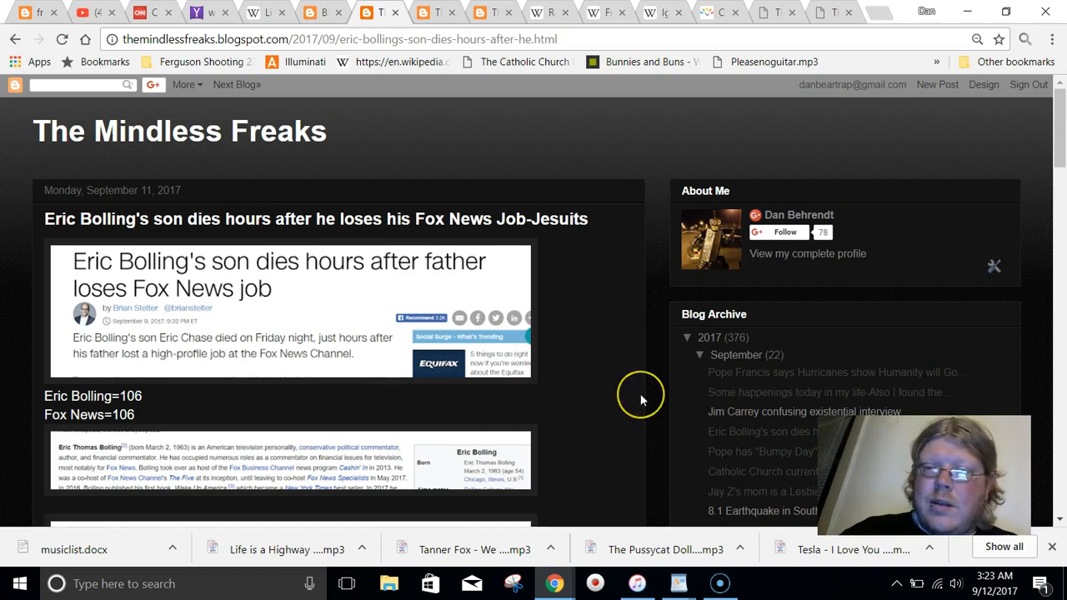
scroll(down, 3)
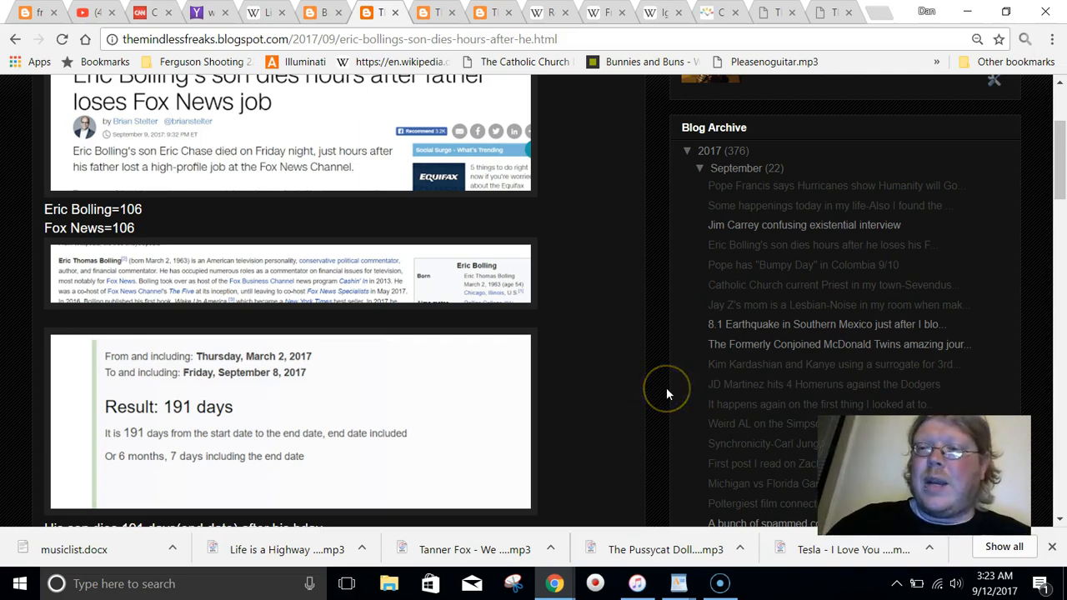
mouse_move(667, 393)
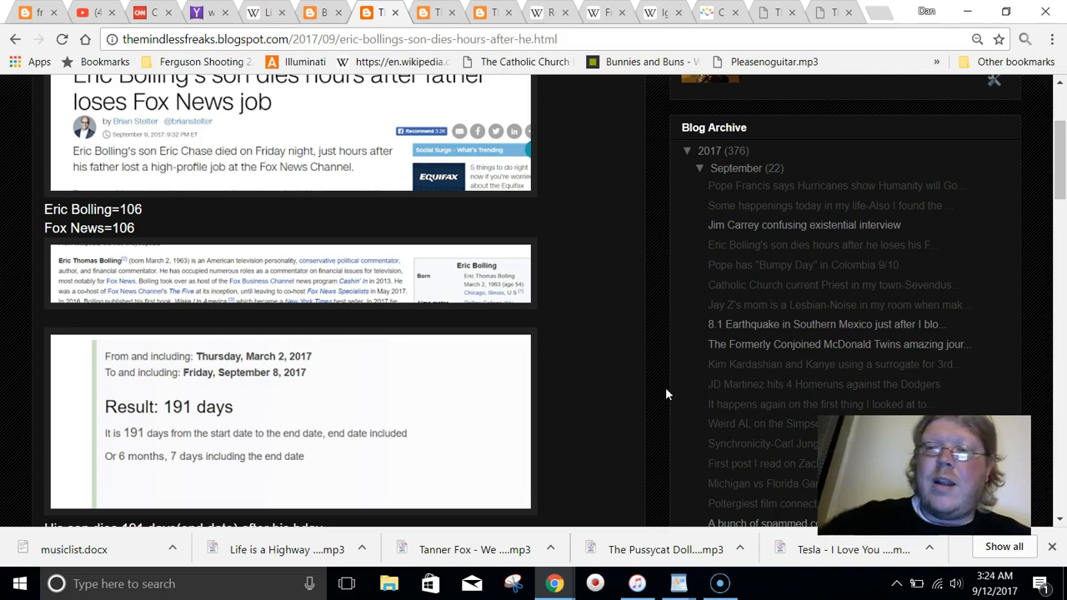
scroll(down, 3)
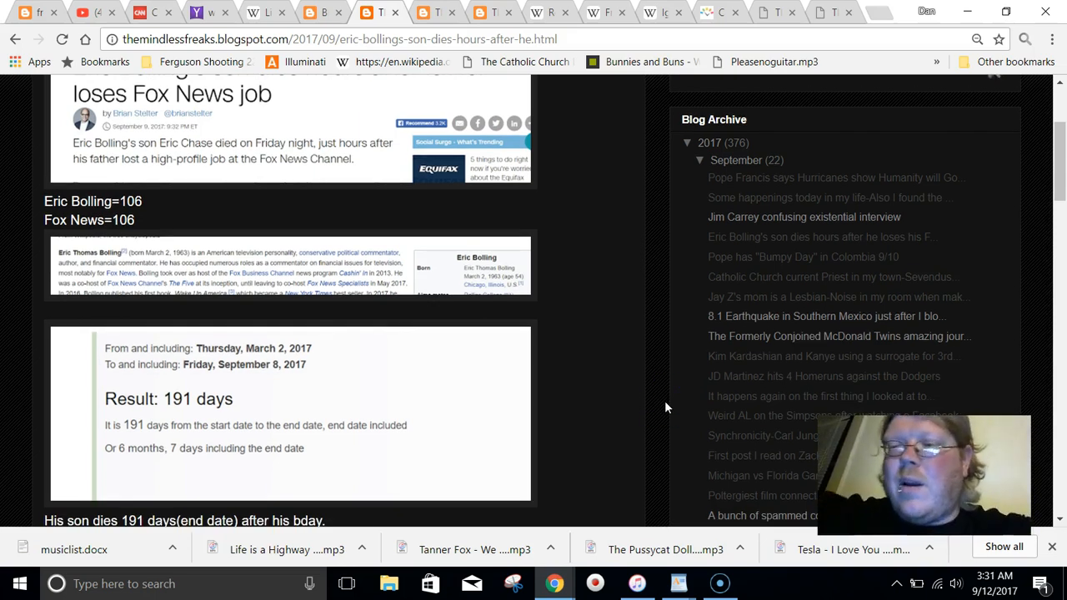